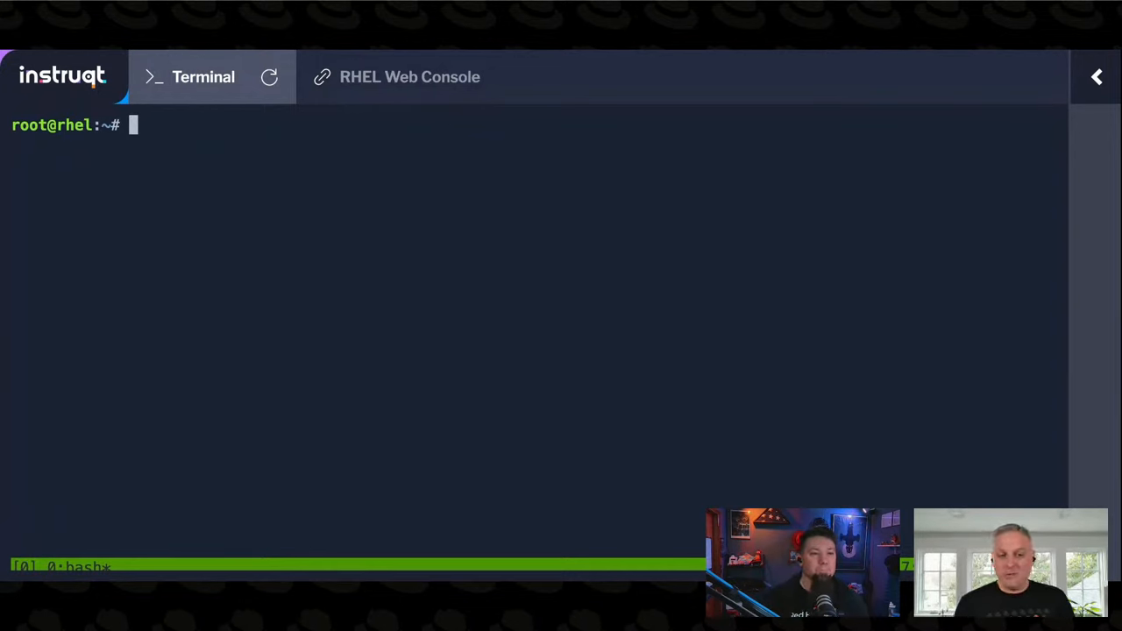
- Run 'dnf -y install bcc-tools' and wait for the installation to report Complete!
{"action": "type", "text": "dnf"}
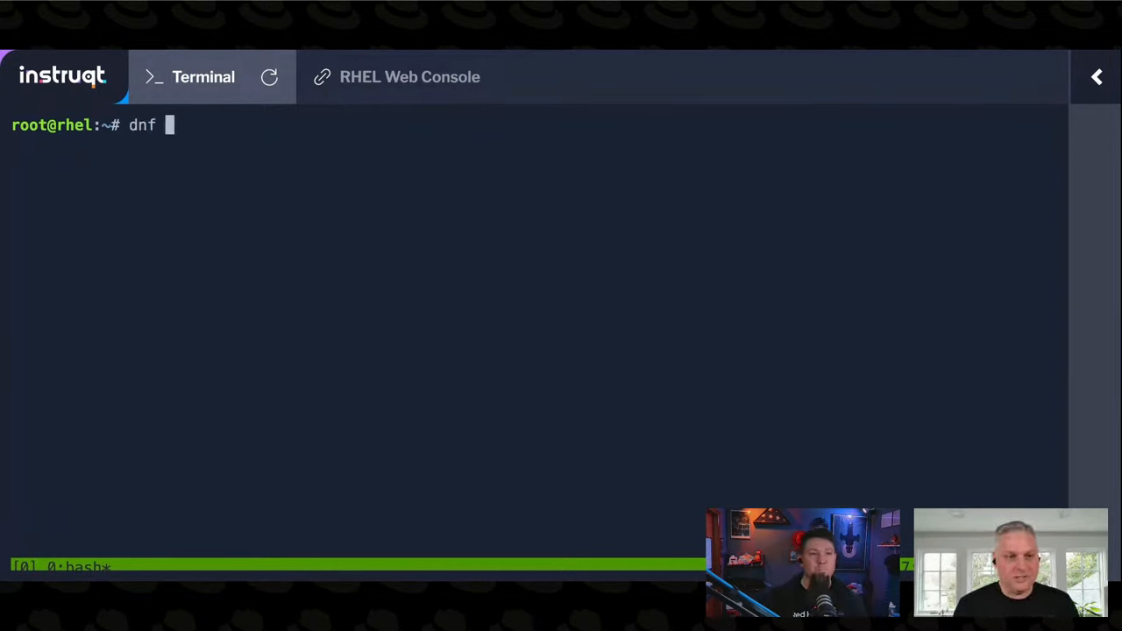
{"action": "type", "text": "-y"}
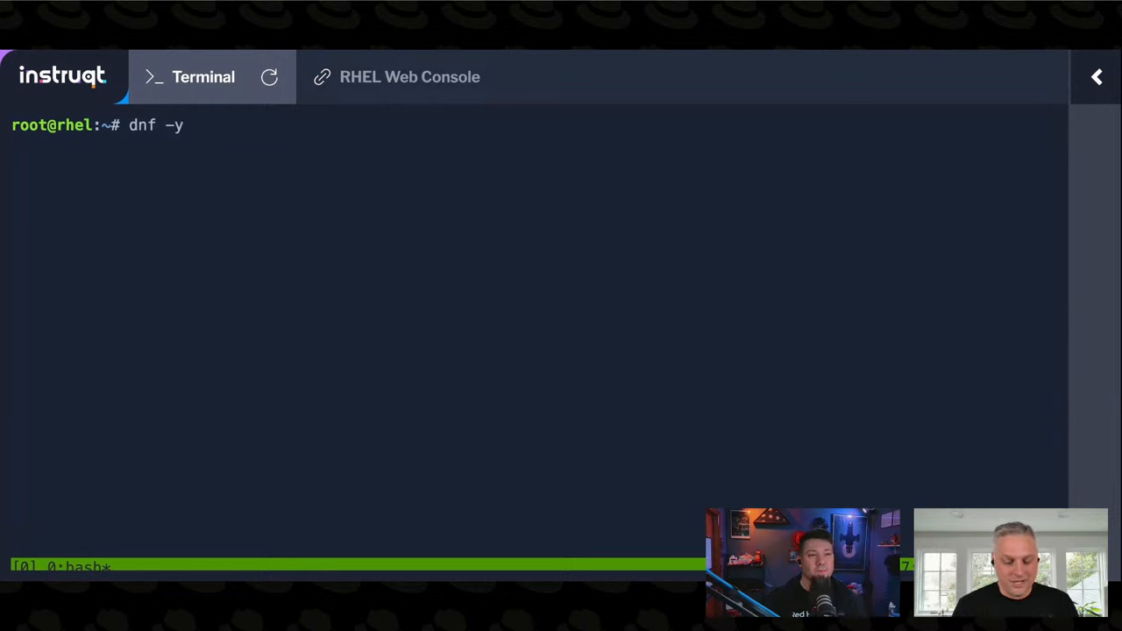
{"action": "type", "text": "install b"}
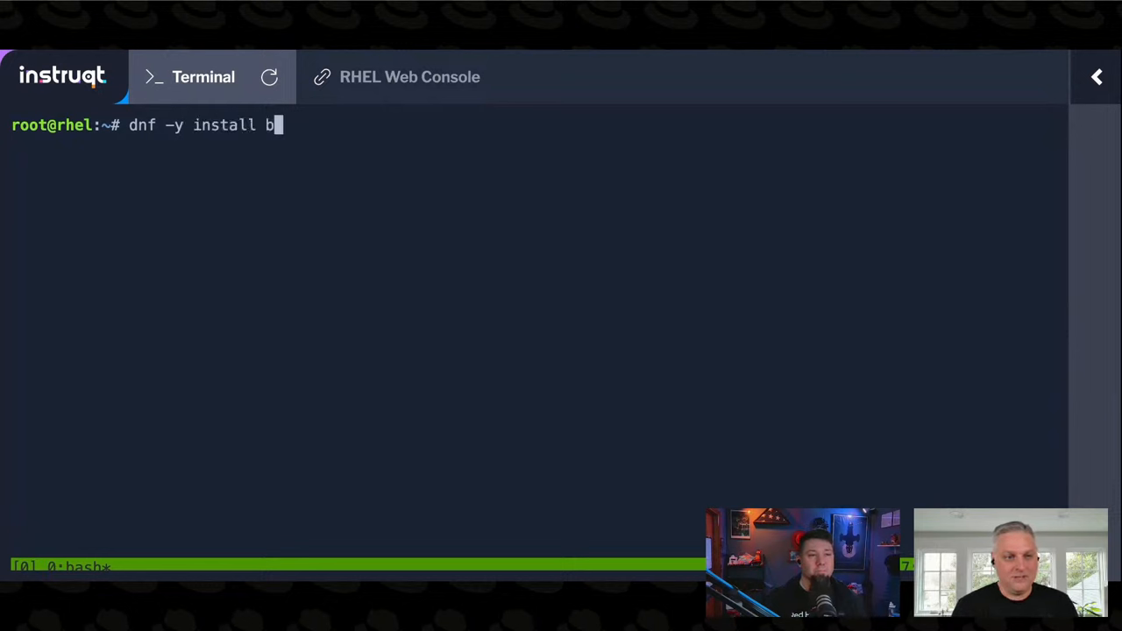
{"action": "type", "text": "cc-tool"}
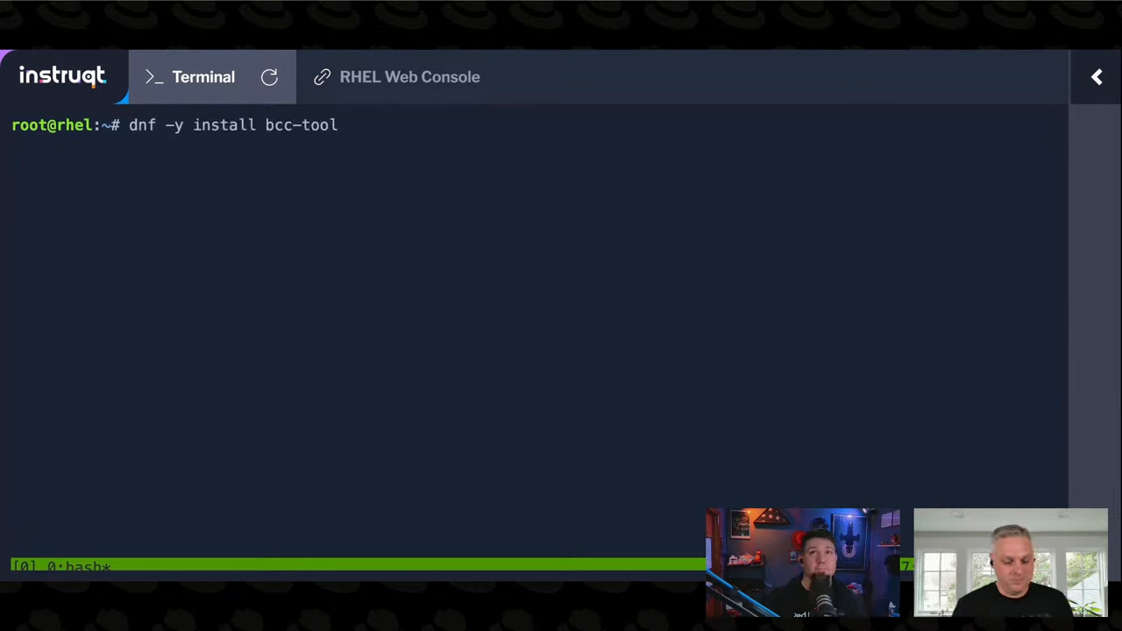
{"action": "key", "text": "Return"}
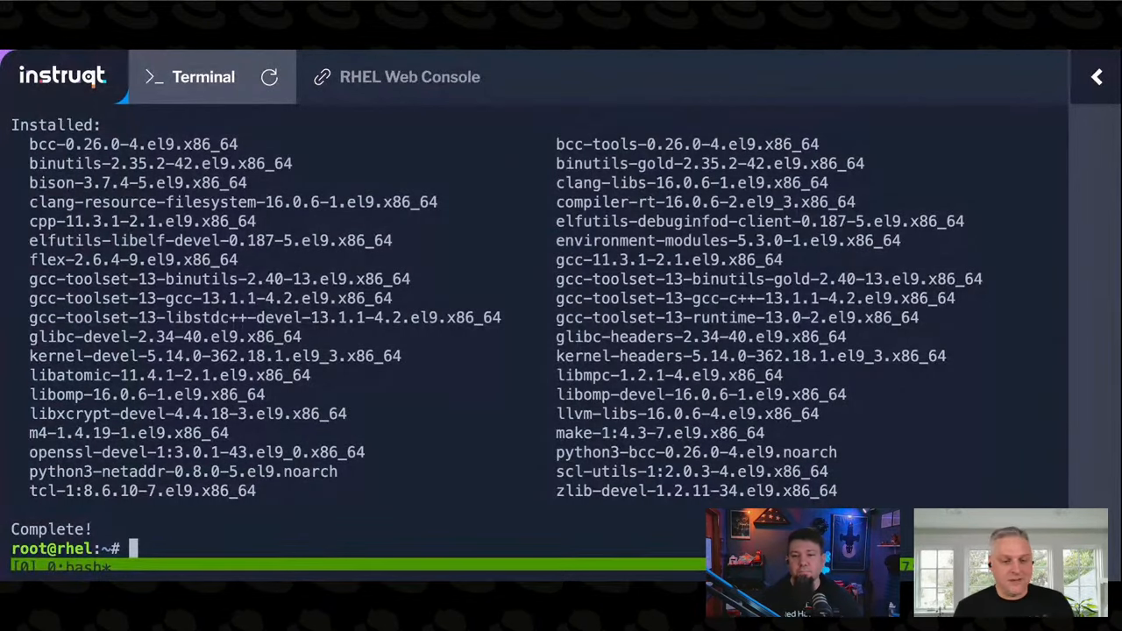
- List the installed bcc-tools files with 'rpm -ql bcc-tools | less'
{"action": "type", "text": "xfs"}
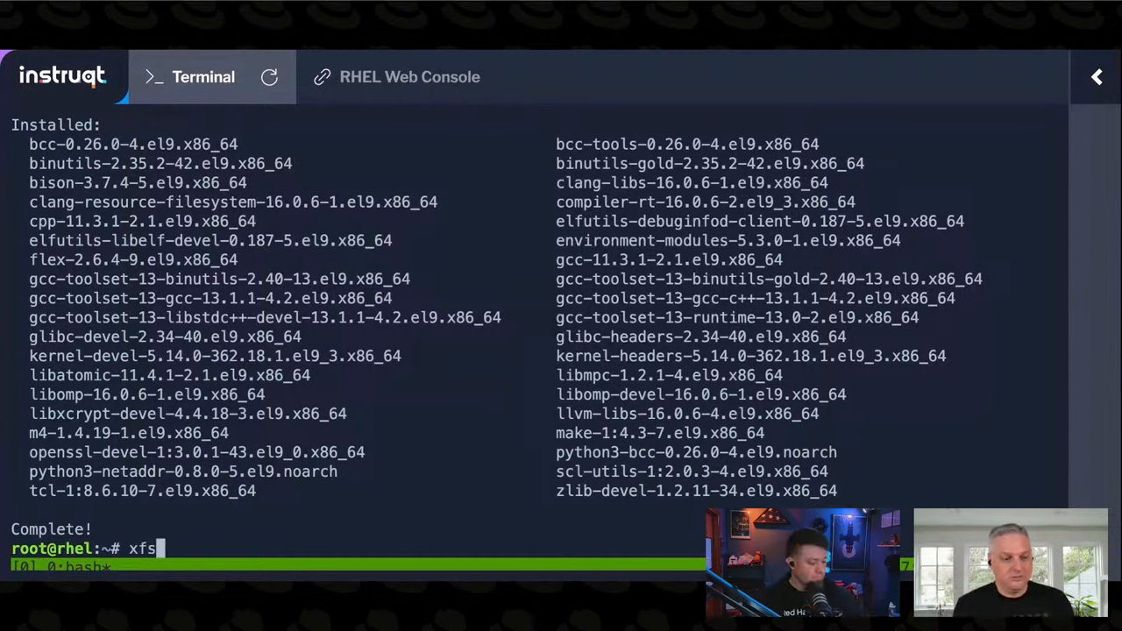
{"action": "type", "text": "slow"}
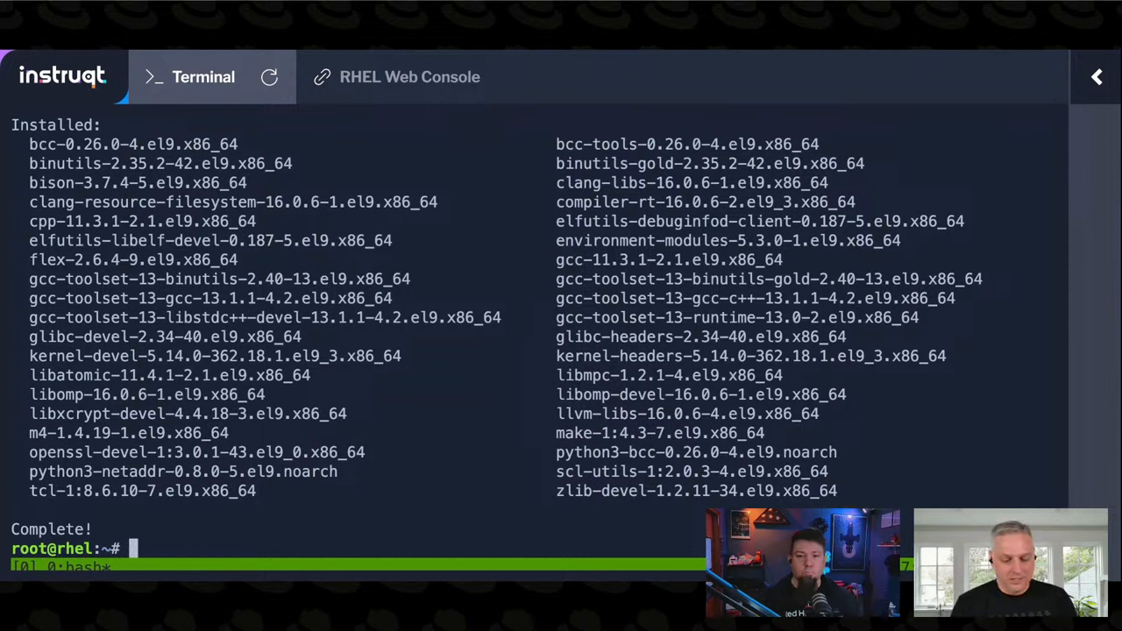
{"action": "type", "text": "rpm -ql"}
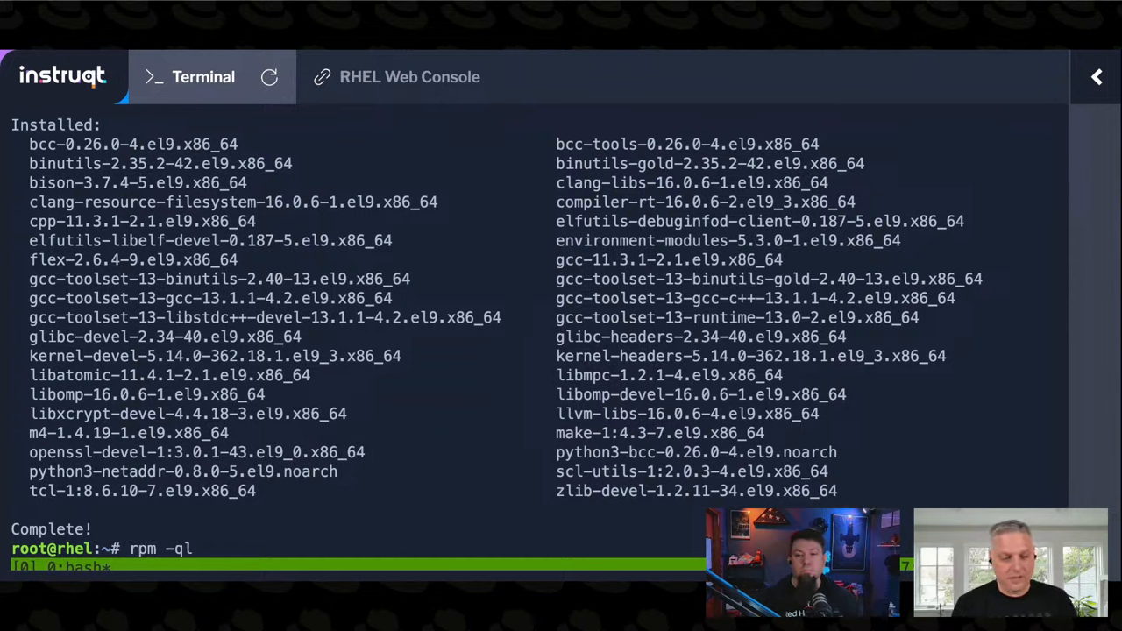
{"action": "type", "text": "bcc-tool"}
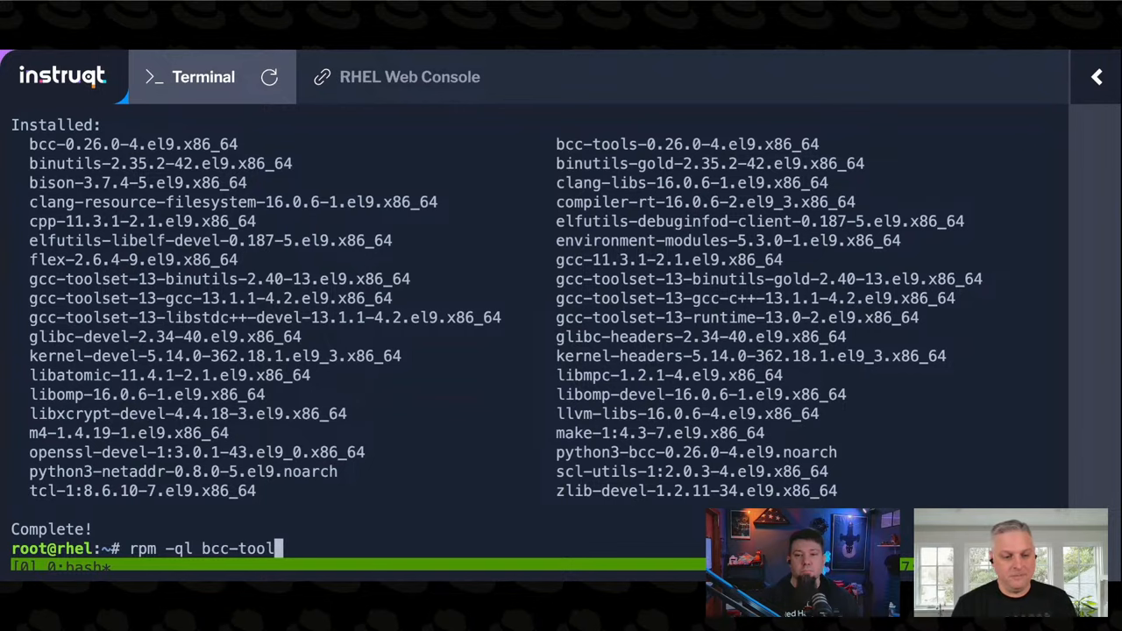
{"action": "key", "text": "Return"}
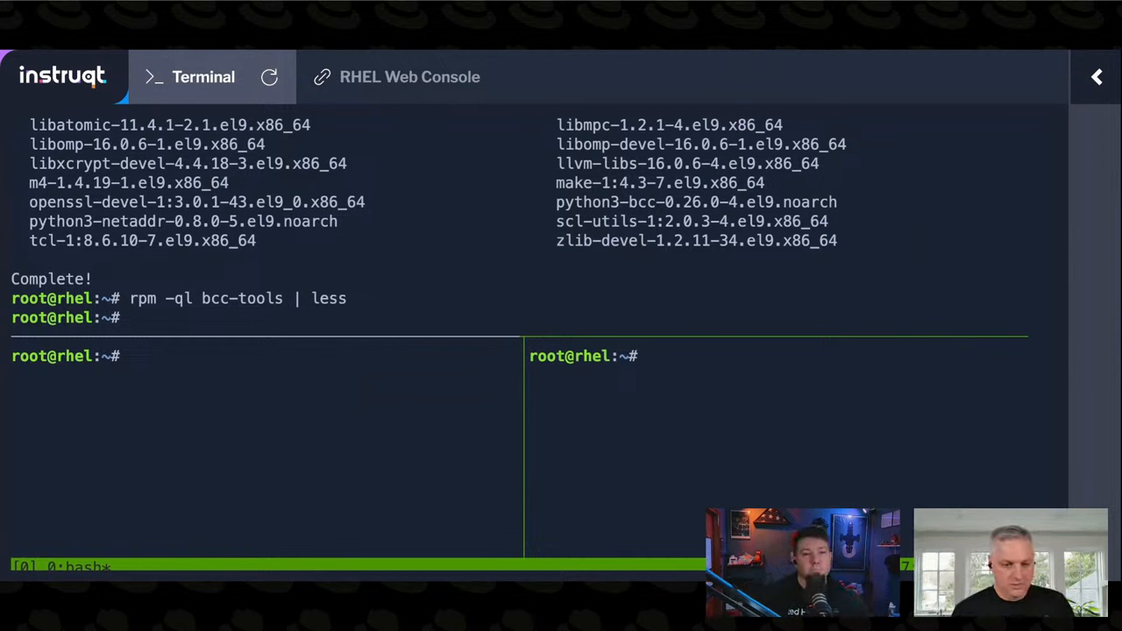
- After bare 'cachetop' is not found, run it as /usr/share/bcc/tools/cachetop
{"action": "type", "text": "cac"}
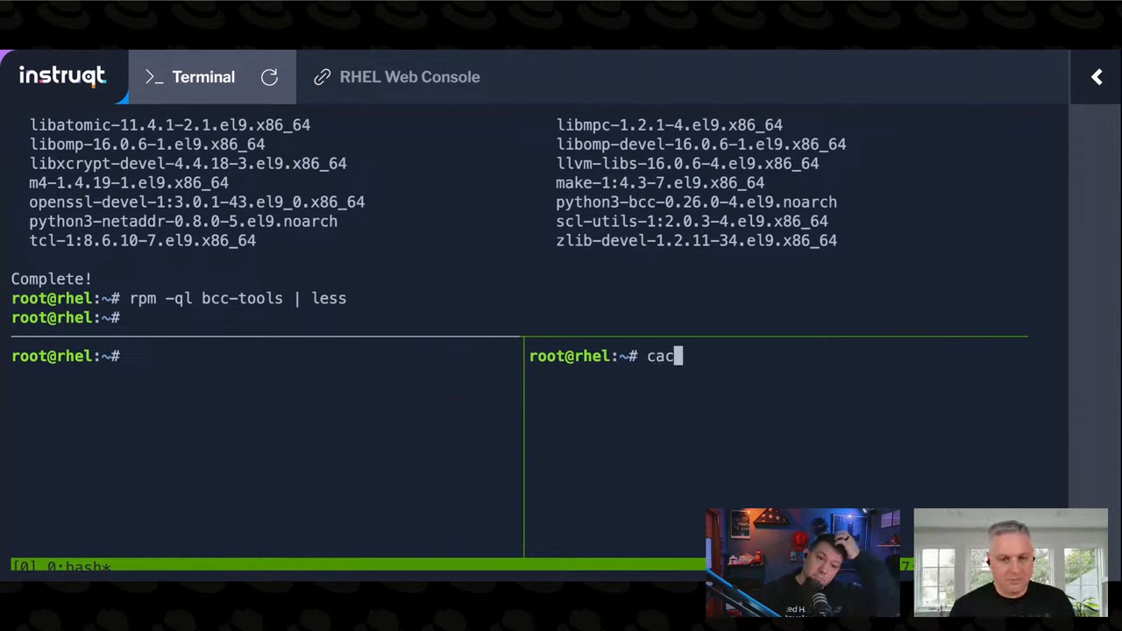
{"action": "key", "text": "Return"}
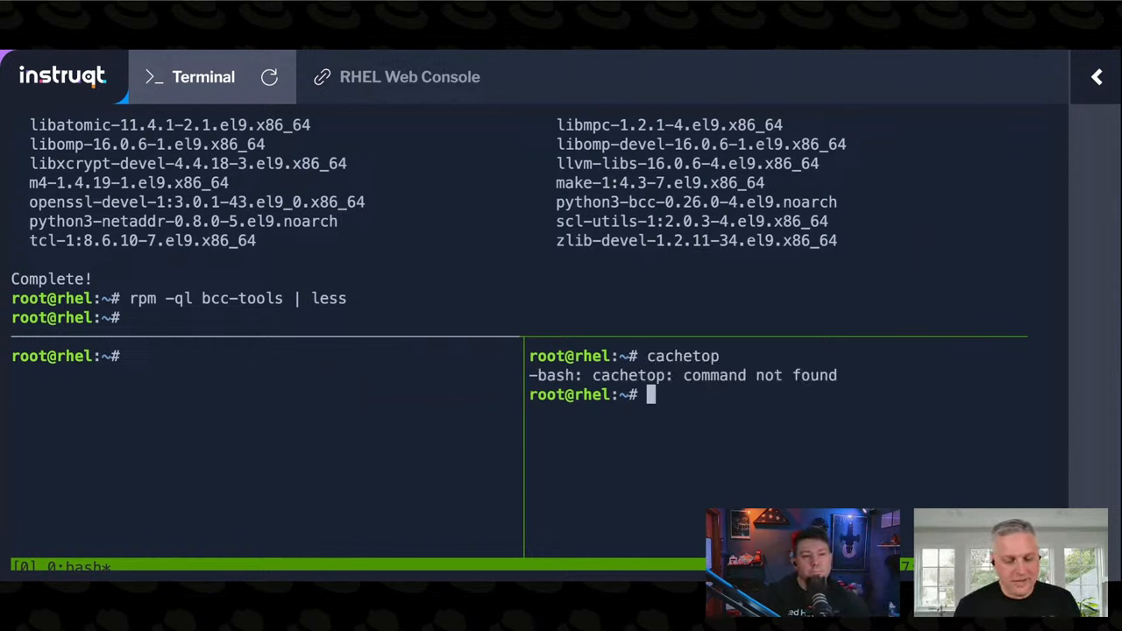
{"action": "type", "text": "/b"}
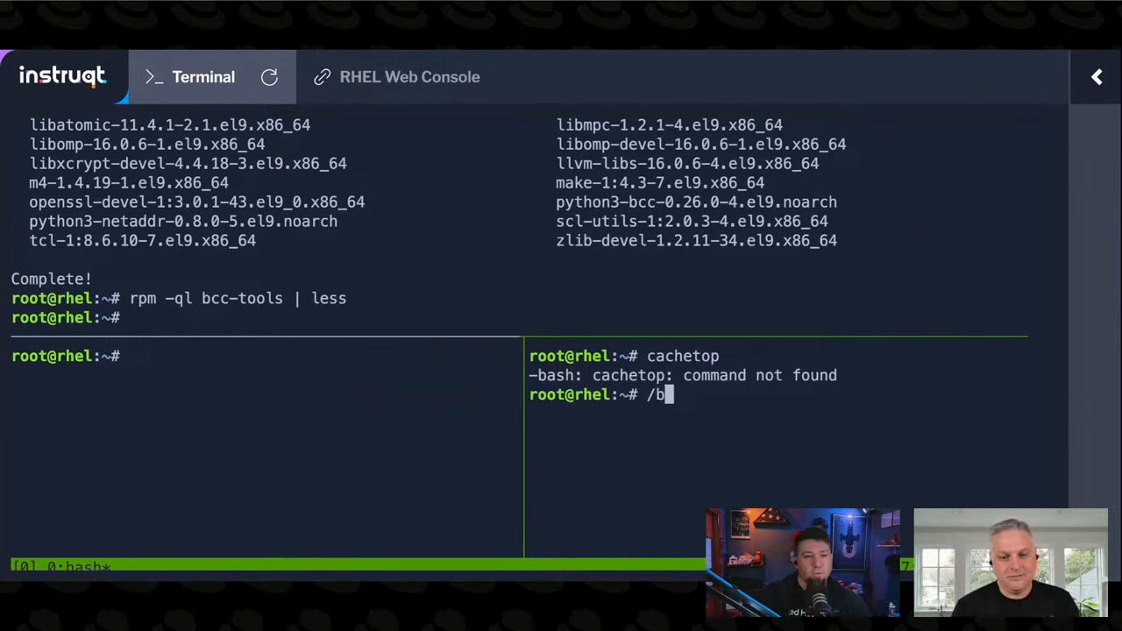
{"action": "type", "text": "usr/share/"}
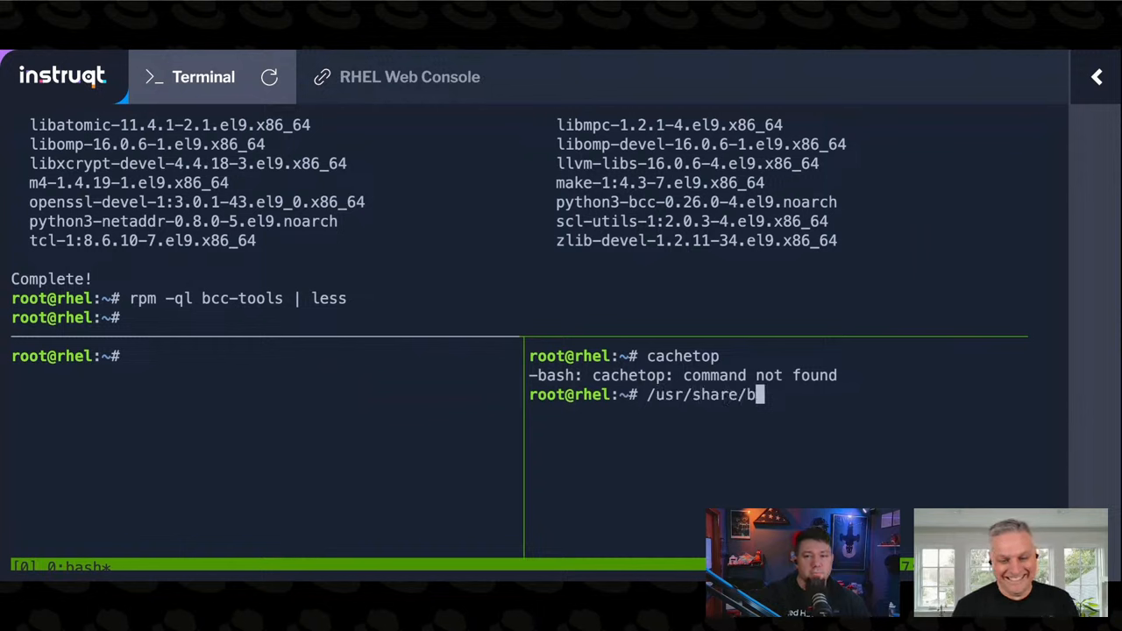
{"action": "type", "text": "cc/tools"}
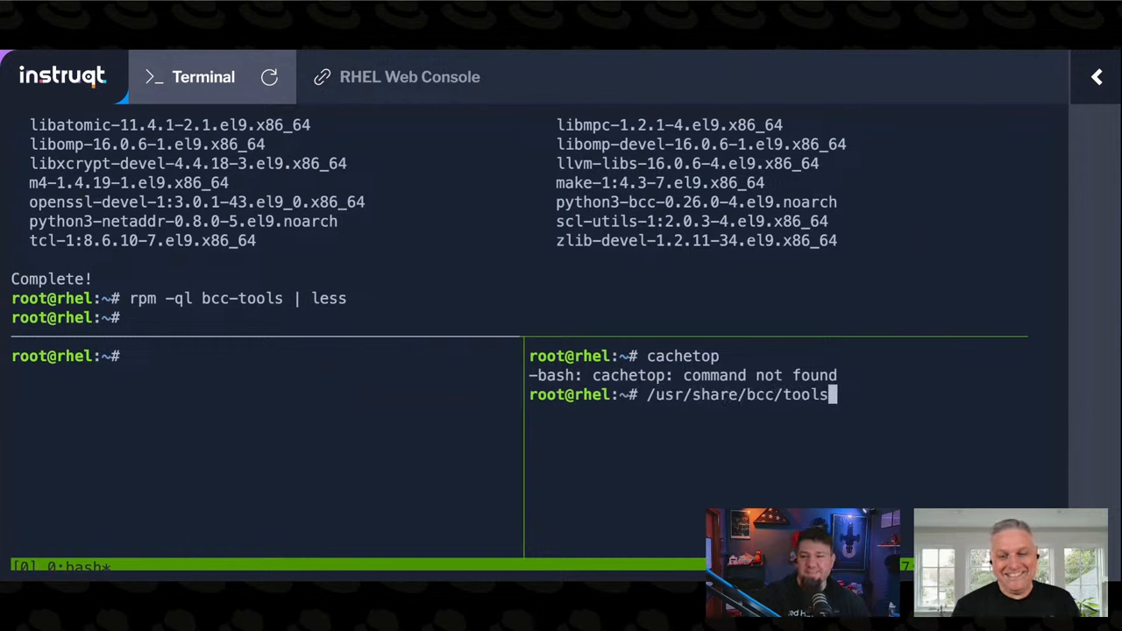
{"action": "type", "text": "/cachetop"}
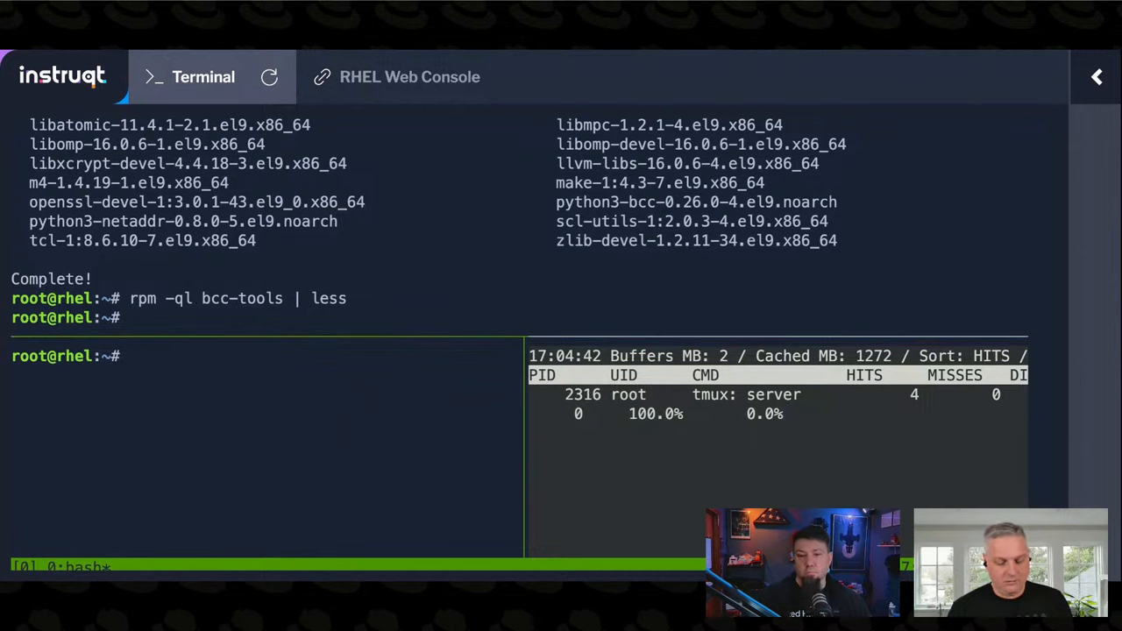
- After bare 'xfsslower' is not found, run /usr/share/bcc/tools/xfsslower in the lower-left pane
{"action": "type", "text": "xfsslower"}
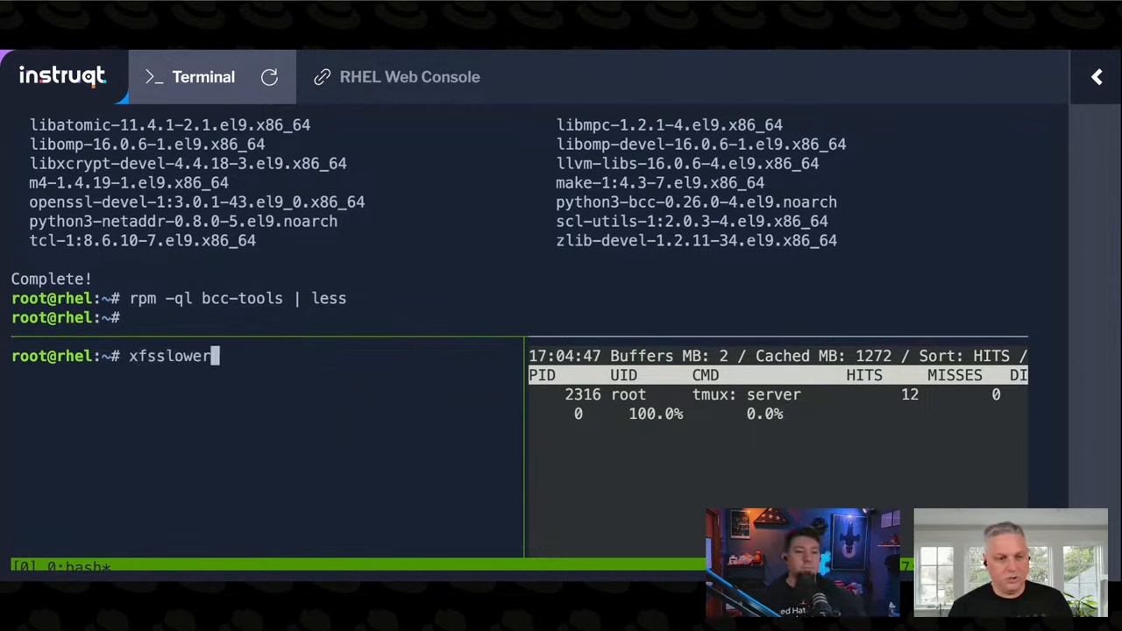
{"action": "key", "text": "Return"}
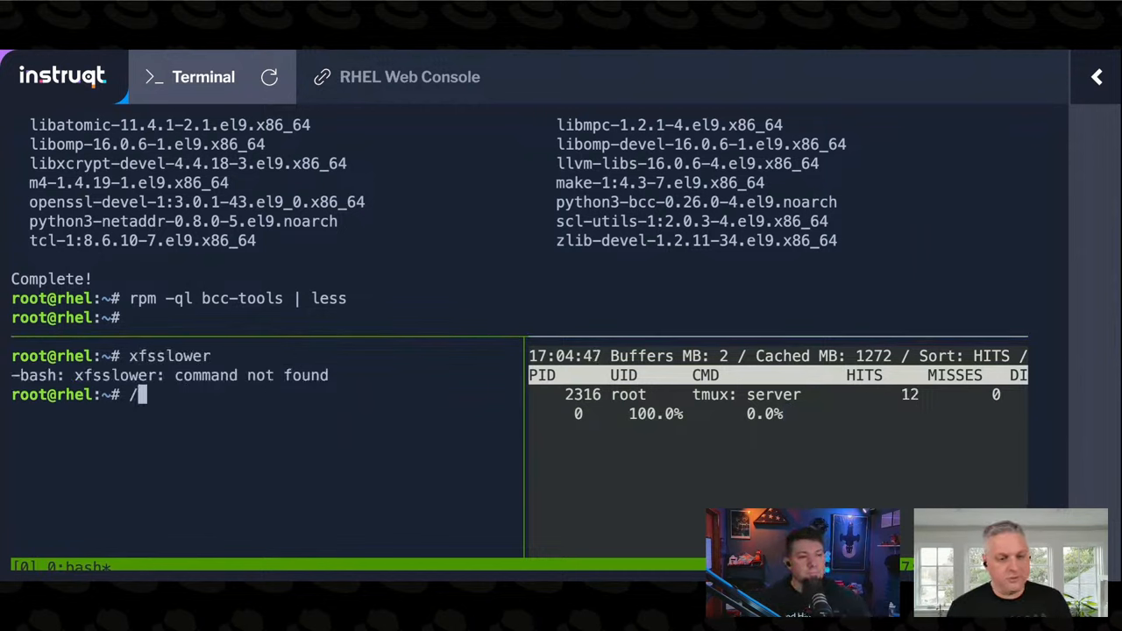
{"action": "type", "text": "usr/share/"}
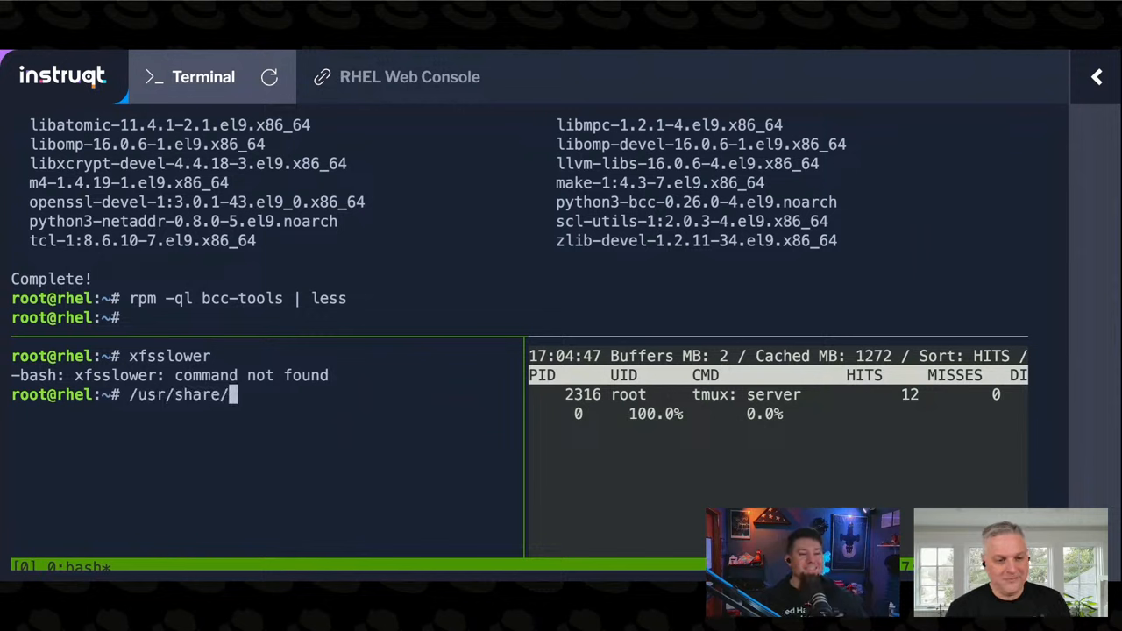
{"action": "type", "text": "bcc/tools/xfsslower"}
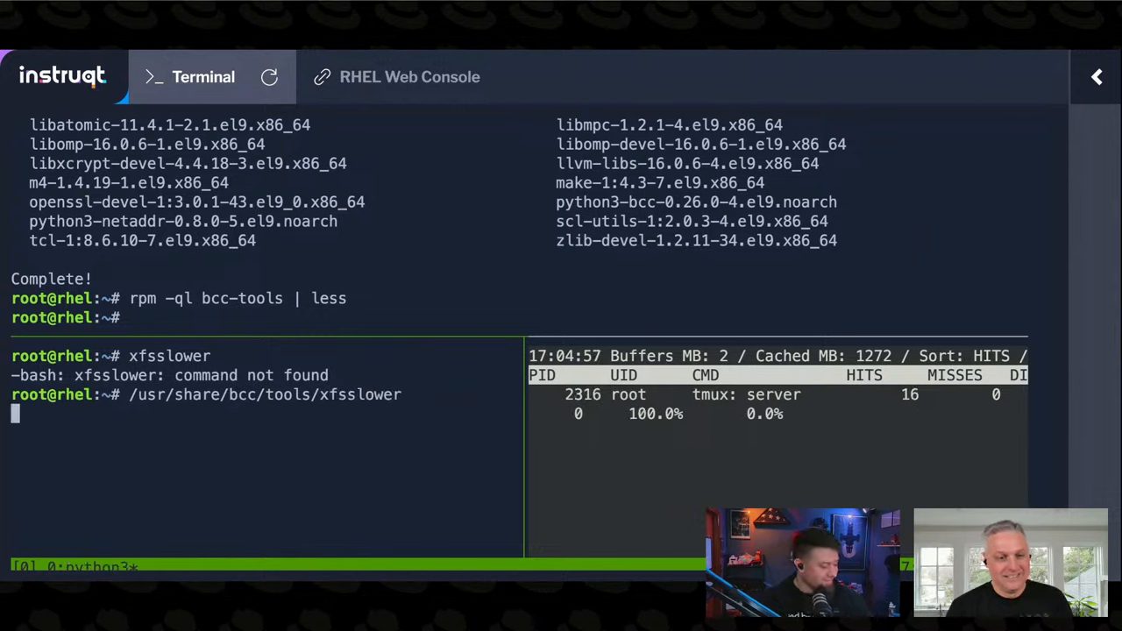
{"action": "key", "text": "Return"}
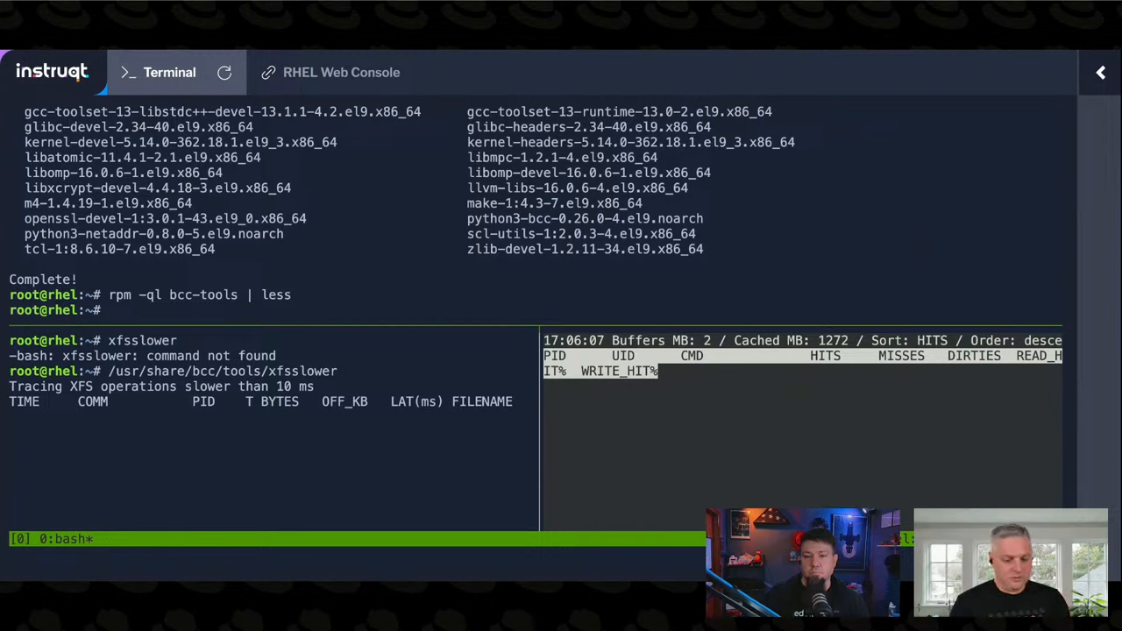
- Type 'dnf -y update glibc cockpit* coreutils-utils' in the top pane without running it
{"action": "type", "text": "d"}
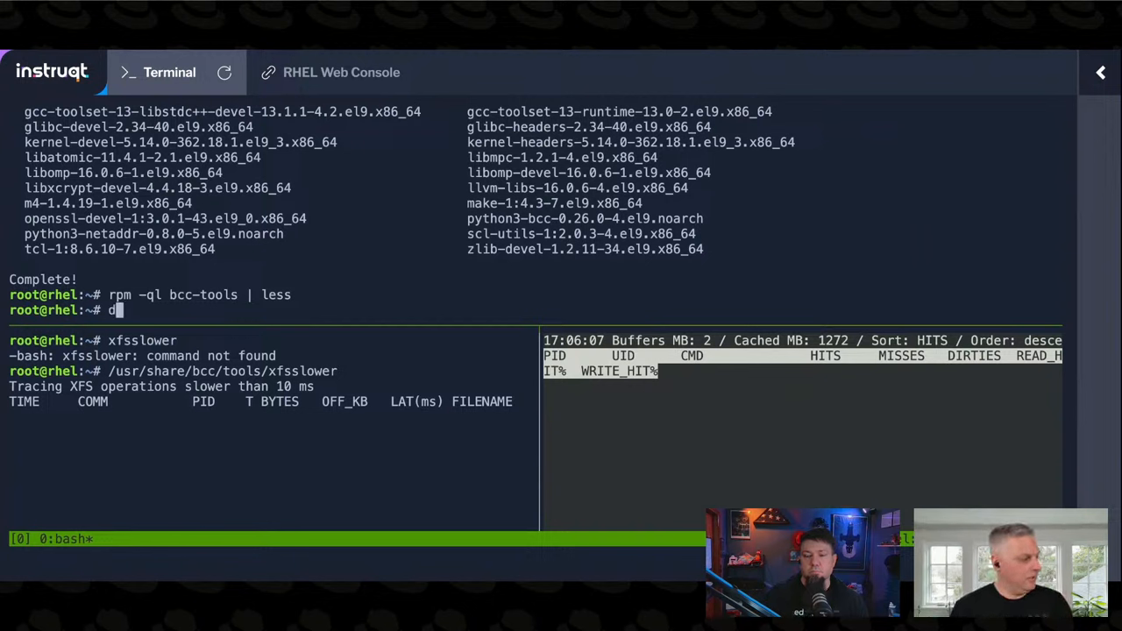
{"action": "type", "text": "nf -y"}
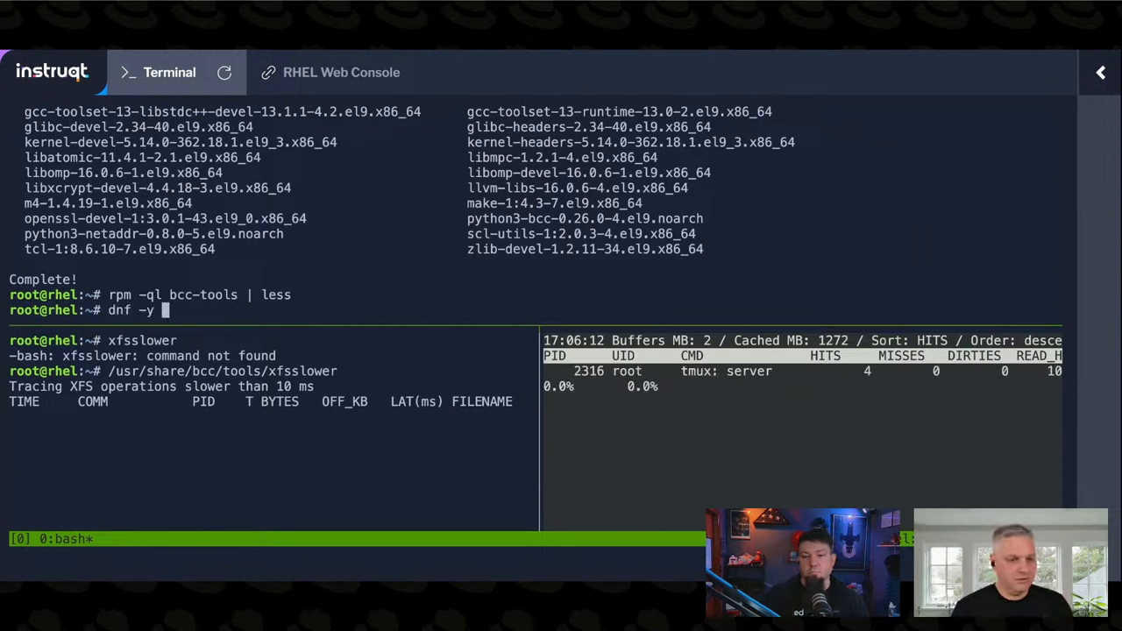
{"action": "type", "text": "update g"}
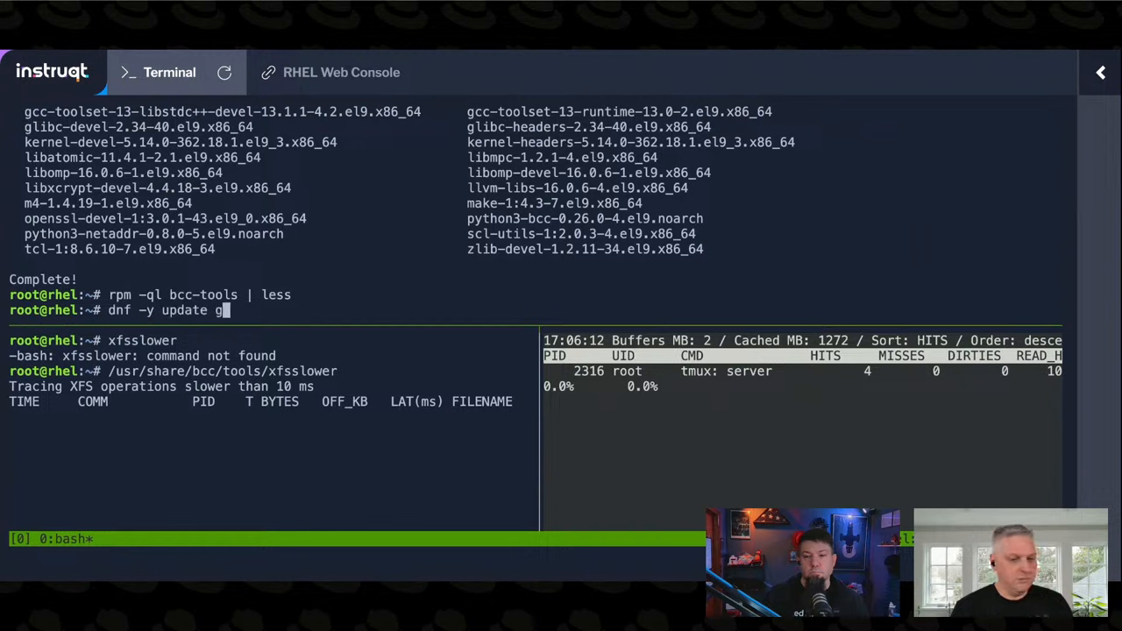
{"action": "type", "text": "libc cockpt"}
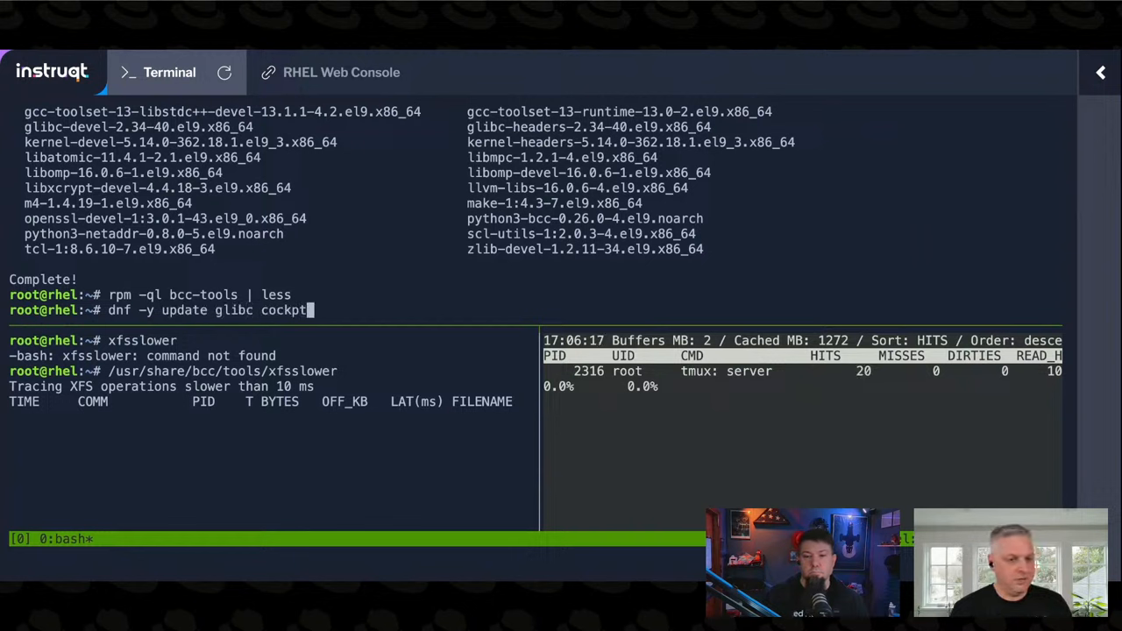
{"action": "type", "text": "*"}
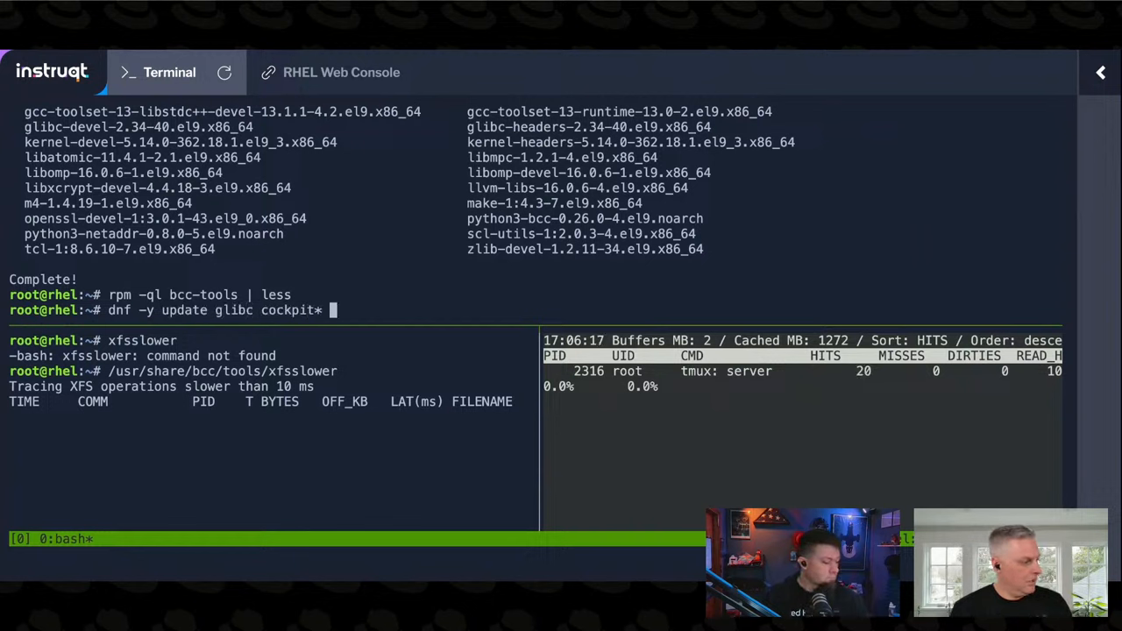
{"action": "type", "text": "core"}
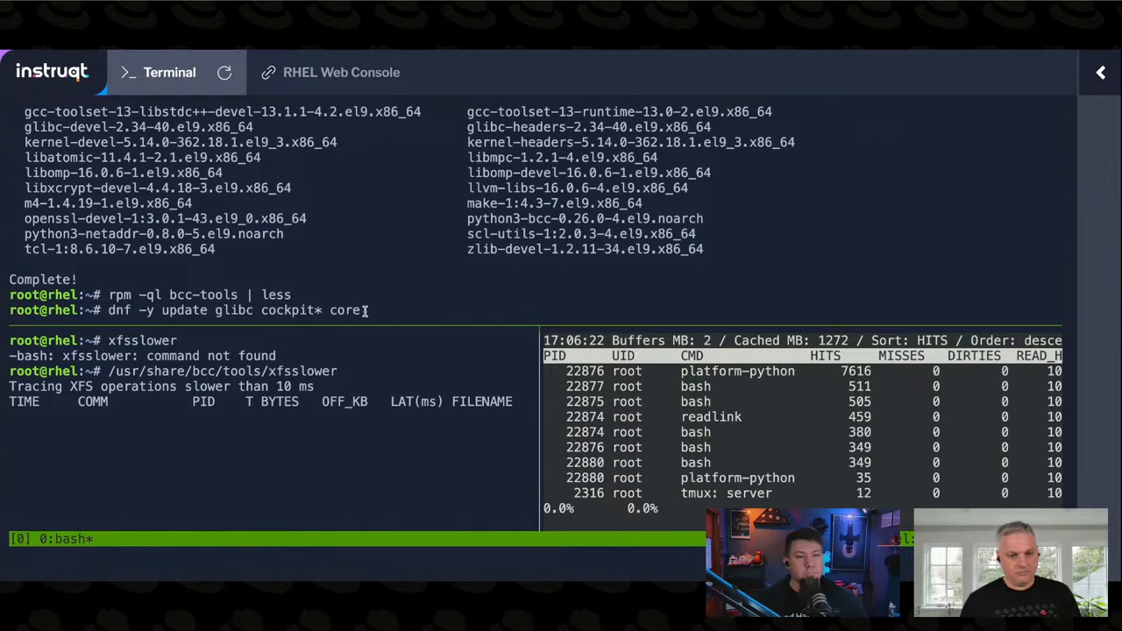
{"action": "type", "text": "utils-utils"}
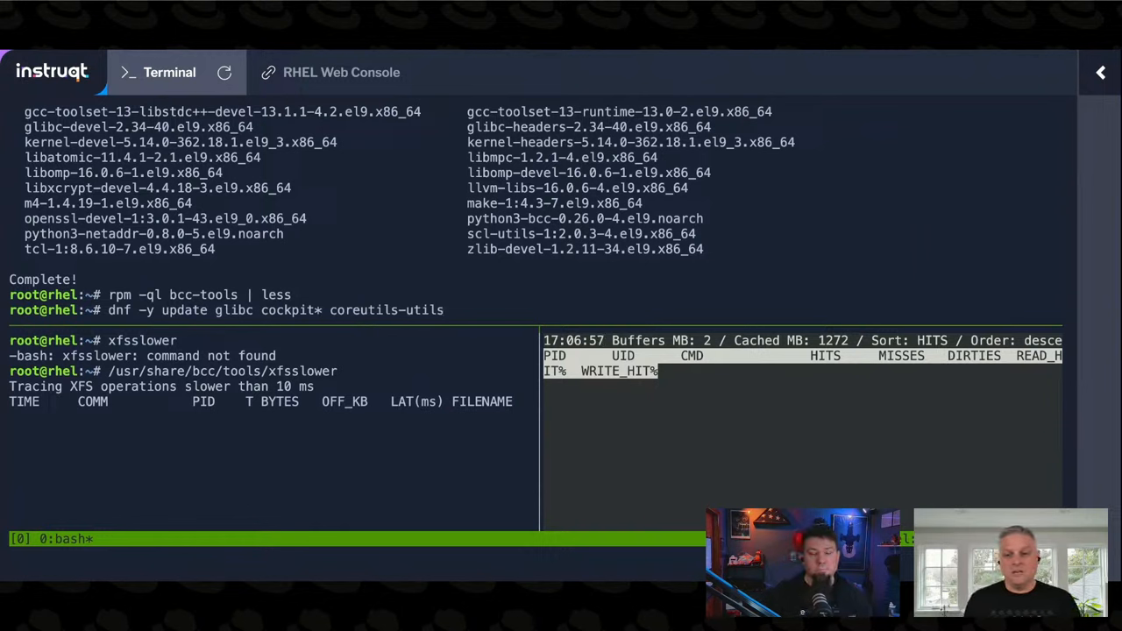
{"action": "mouse_move", "coordinate": [445, 310]}
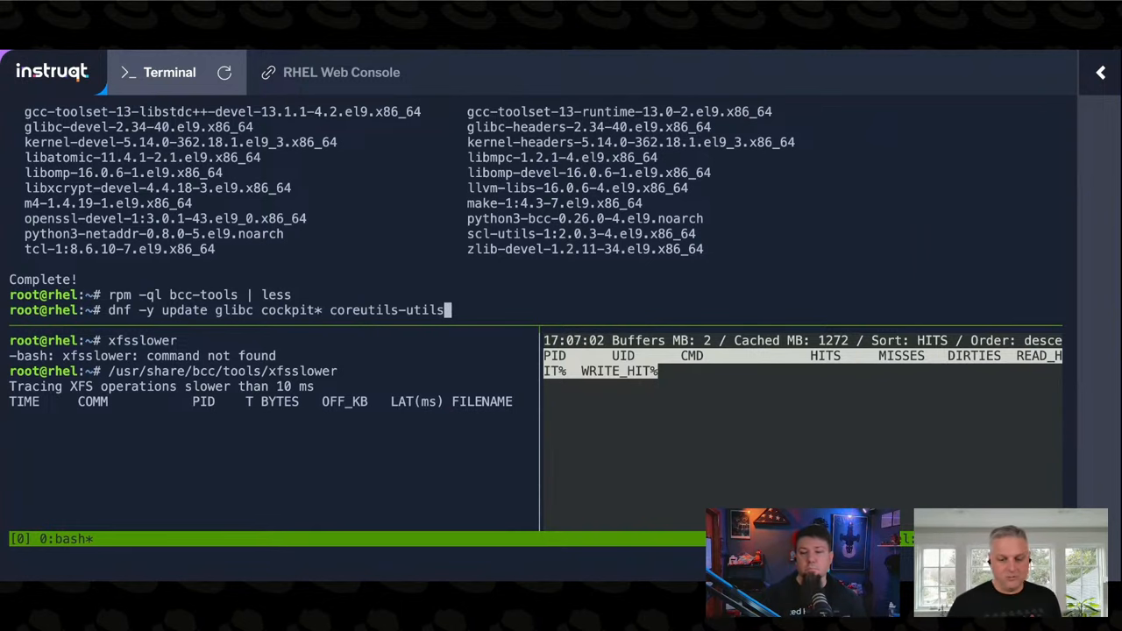
- Start the dnf update so xfsslower logs dnf's slow file writes
{"action": "key", "text": "Return"}
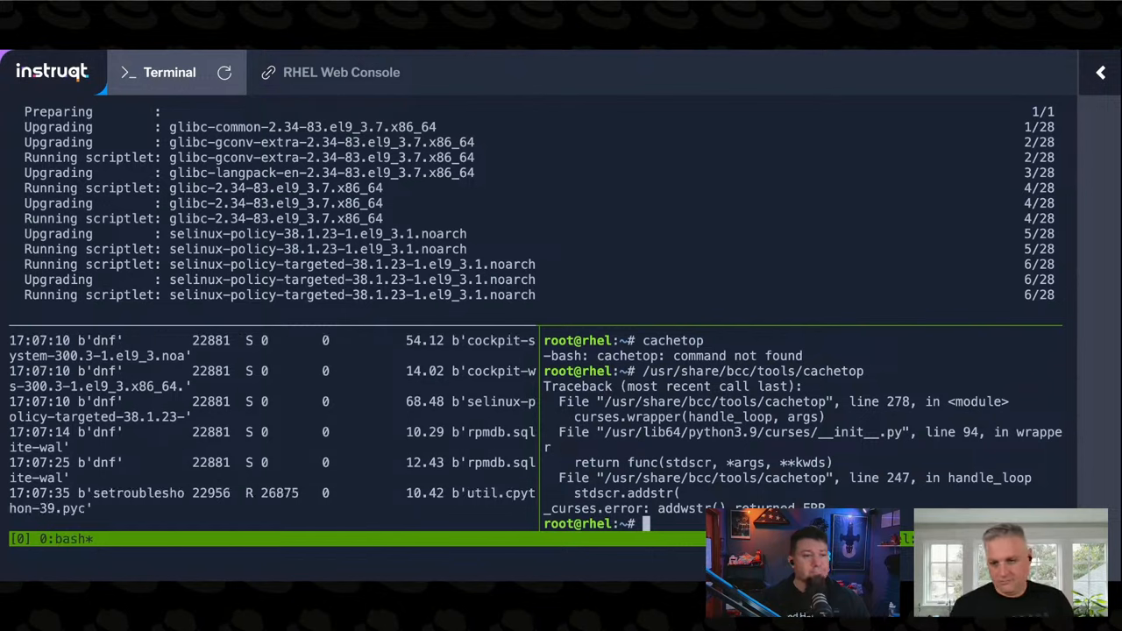
- Reset the right pane and relaunch cachetop from /usr/share/bcc/tools
{"action": "type", "text": "/usr/share/bcc/tools/cachetop"}
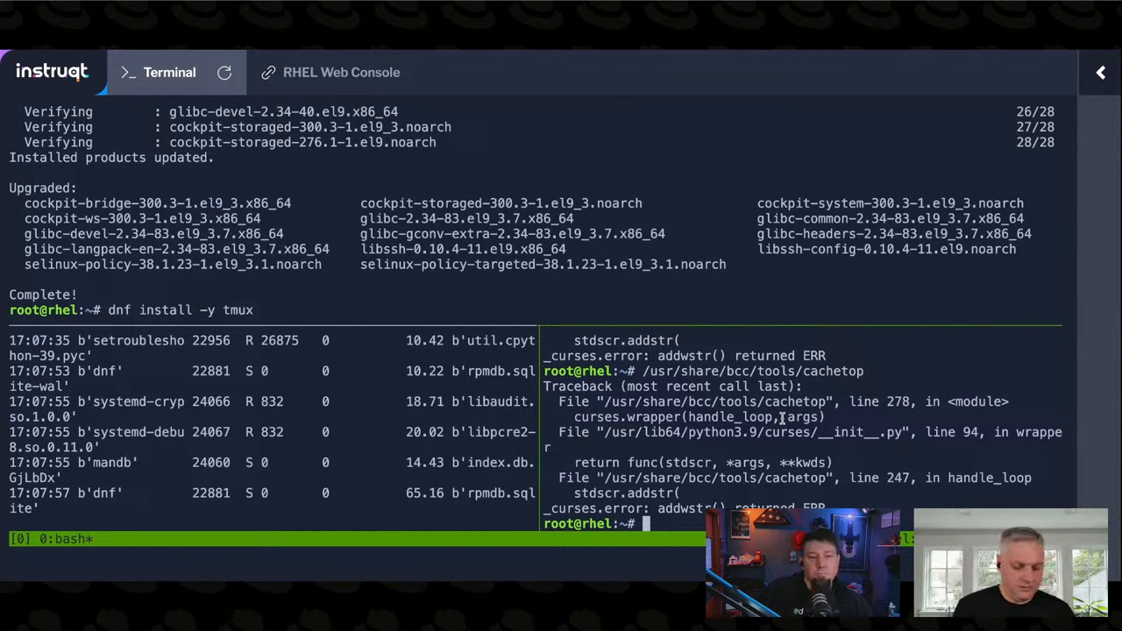
{"action": "type", "text": "cache_"}
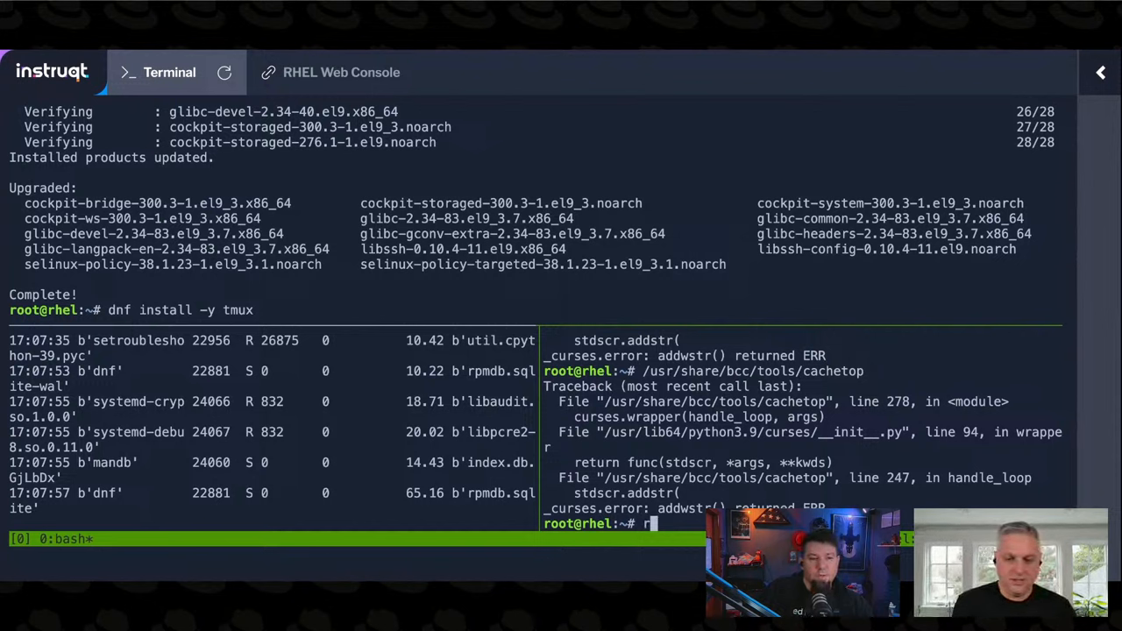
{"action": "type", "text": "eset"}
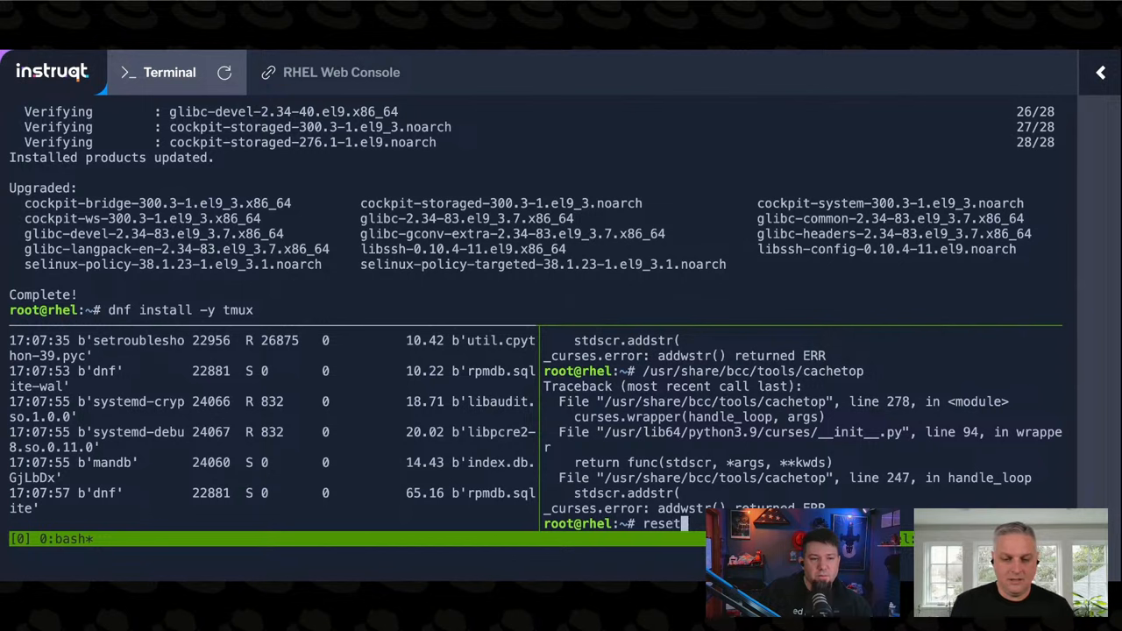
{"action": "key", "text": "Return"}
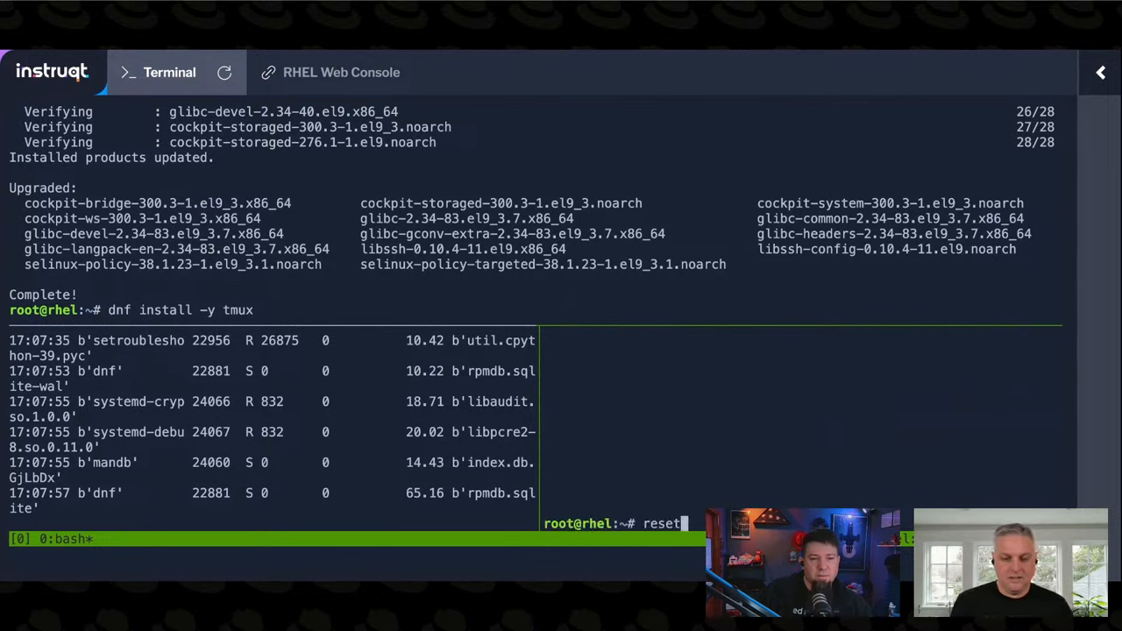
{"action": "key", "text": "Return"}
{"action": "type", "text": "/usr/share/bcc/tools/cachetop"}
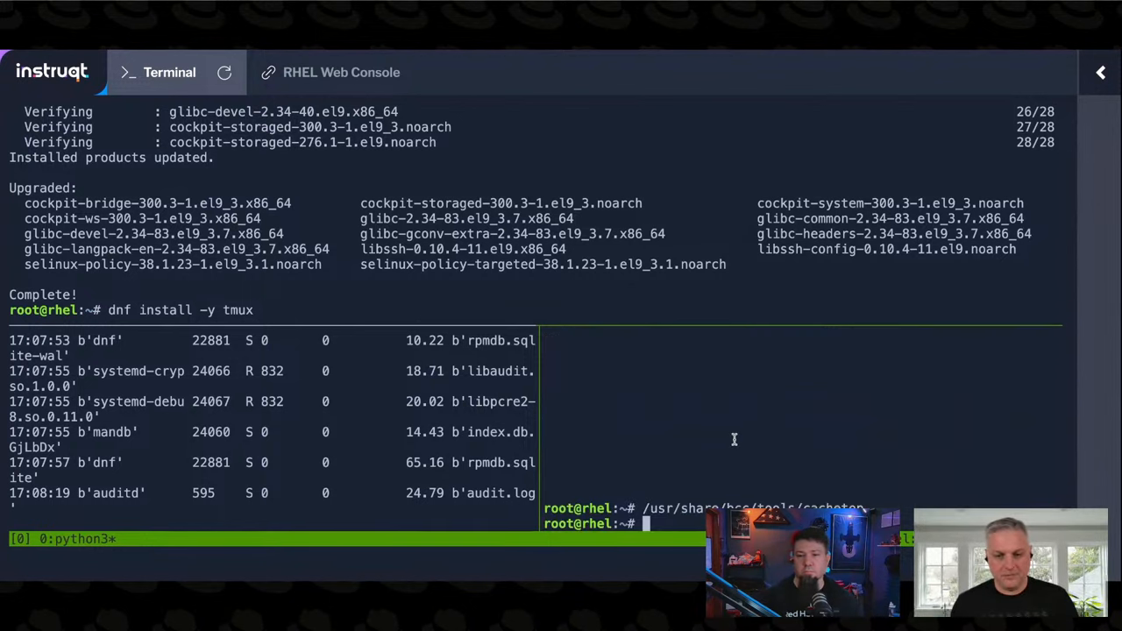
- Run a bcc histogram tool from /usr/share/bcc/tools in the right pane
{"action": "type", "text": "cp"}
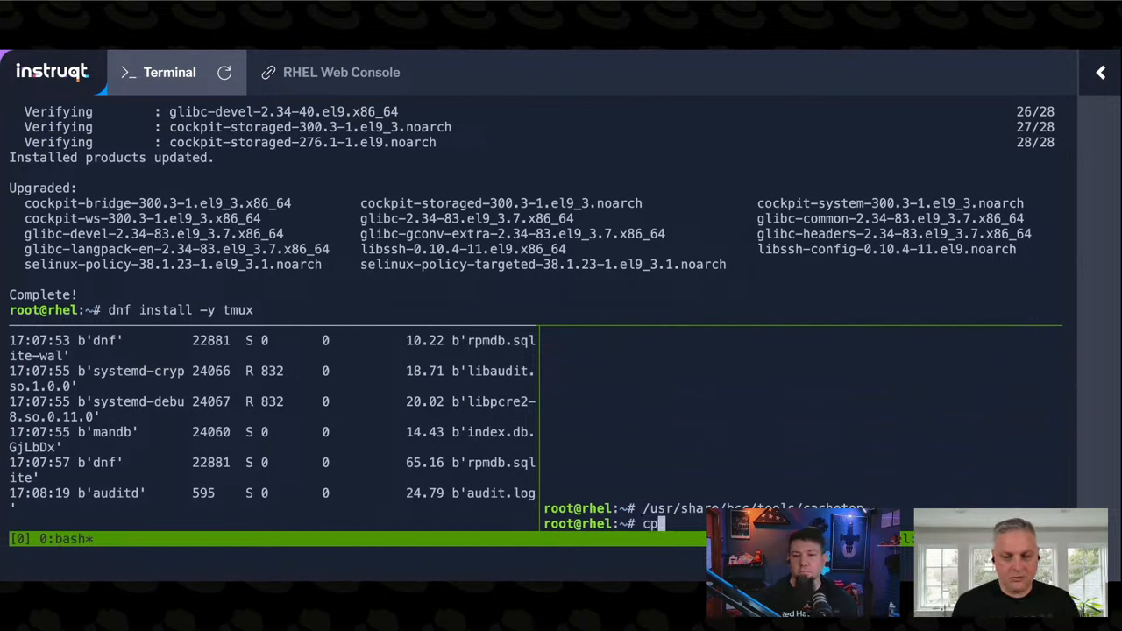
{"action": "type", "text": "usr/"}
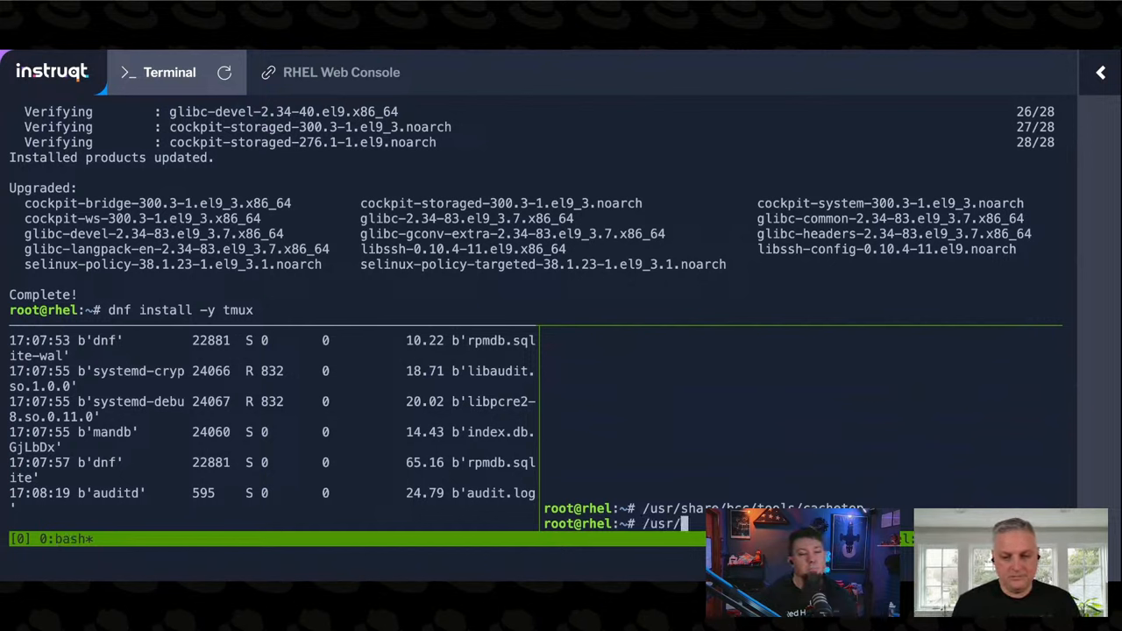
{"action": "type", "text": "sha"}
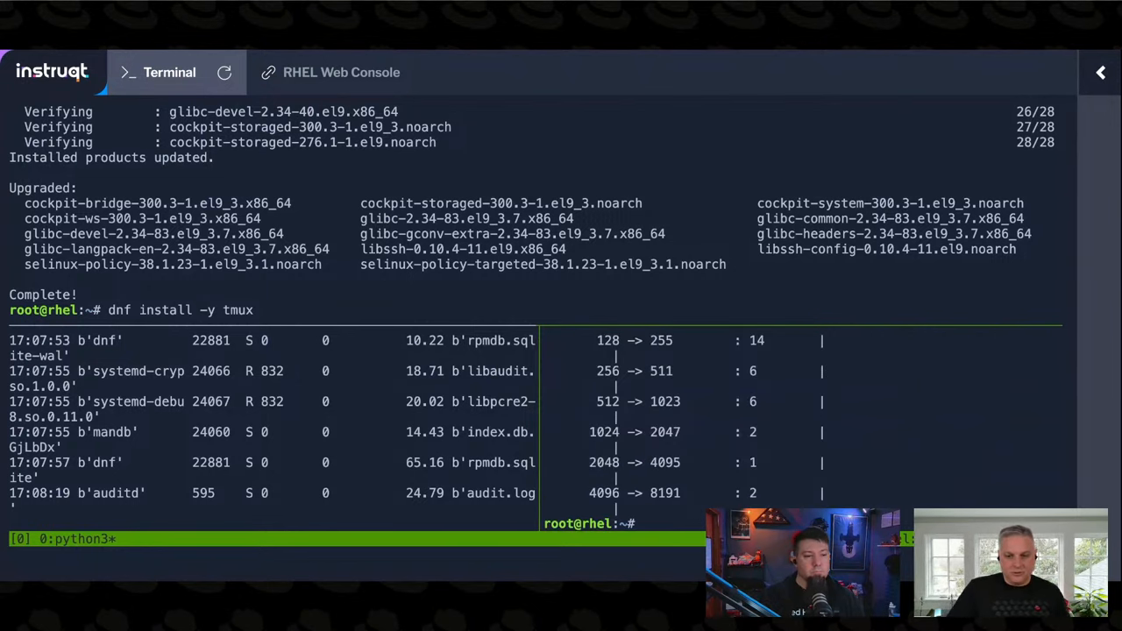
{"action": "type", "text": "/usr/sha"}
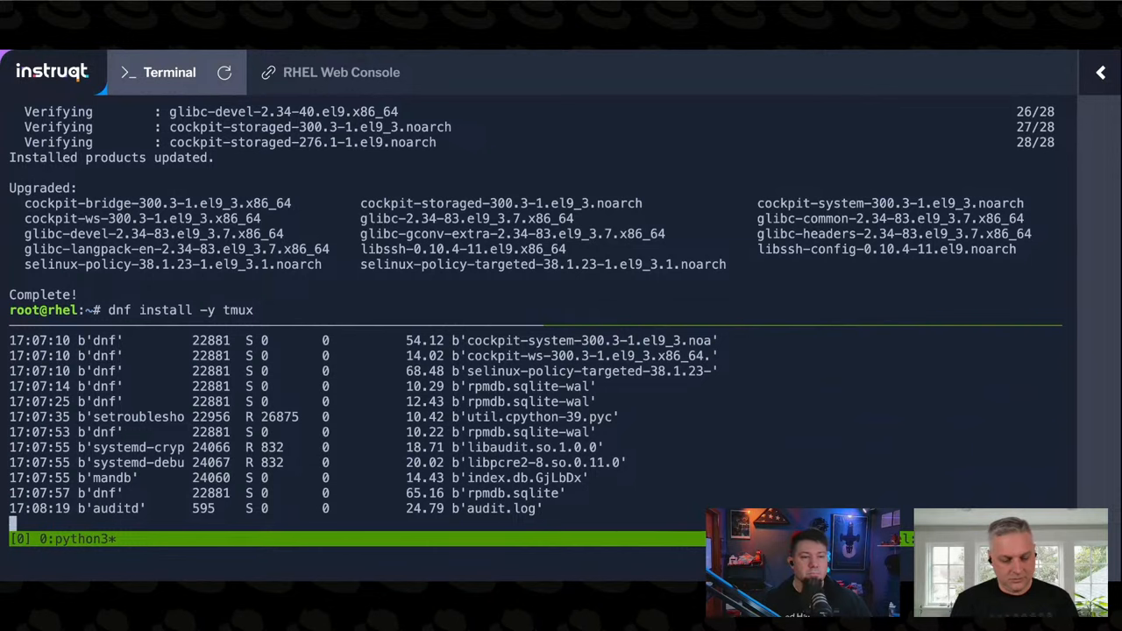
- Stop the file tracer with Ctrl-C and launch /usr/share/bcc/tools/cpudist
{"action": "key", "text": "ctrl+c"}
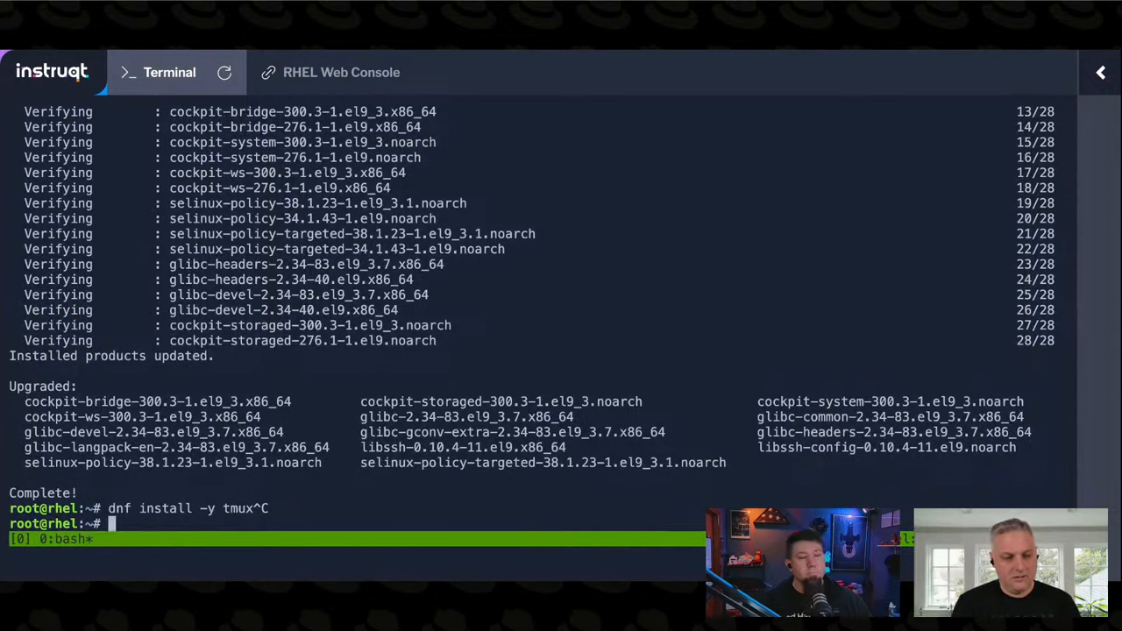
{"action": "type", "text": "/usr/share/"}
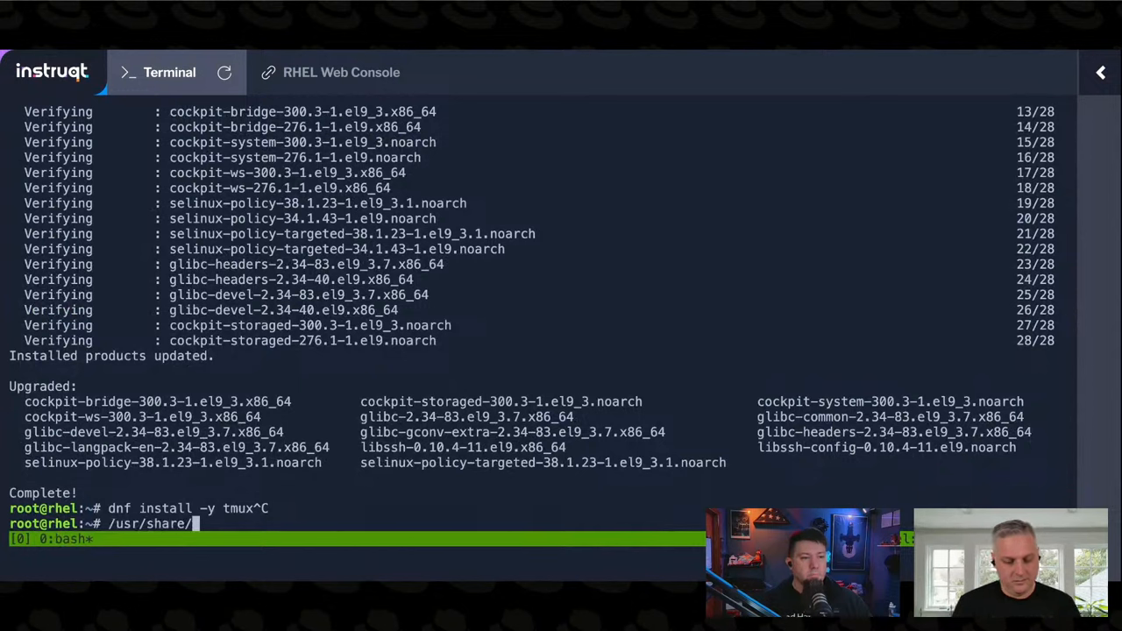
{"action": "type", "text": "bcc/too"}
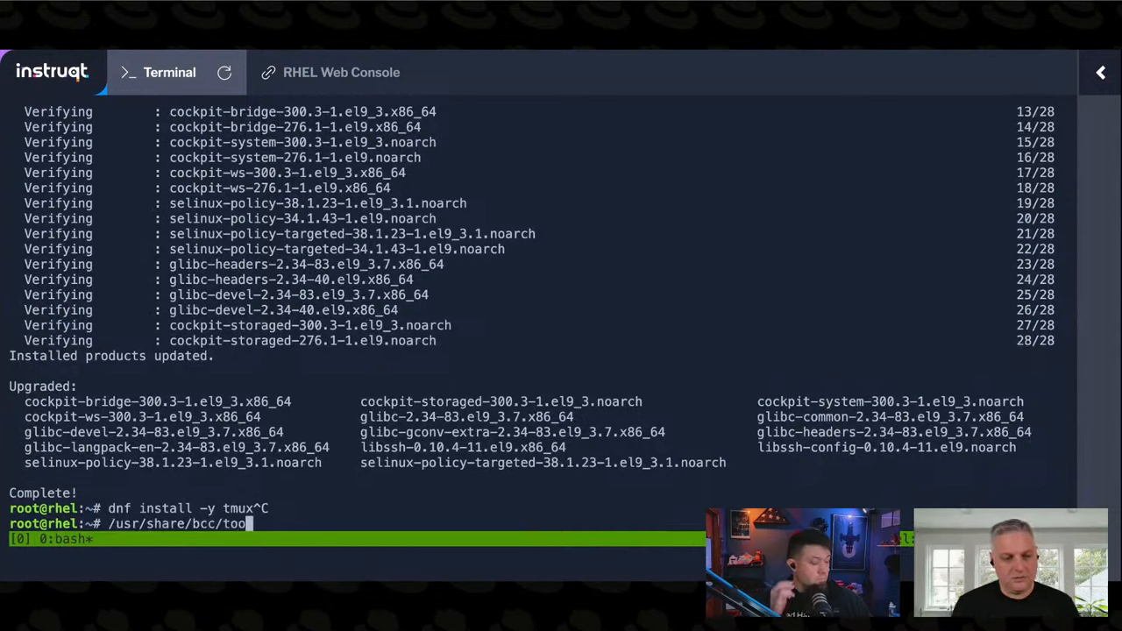
{"action": "type", "text": "ls/cpudist"}
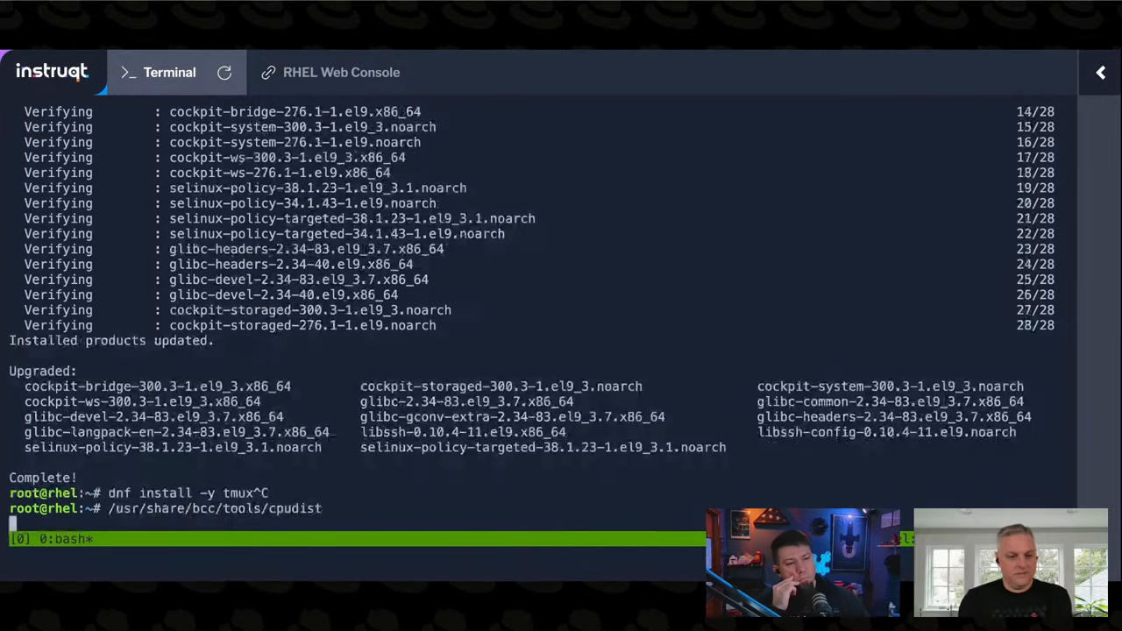
{"action": "key", "text": "Return"}
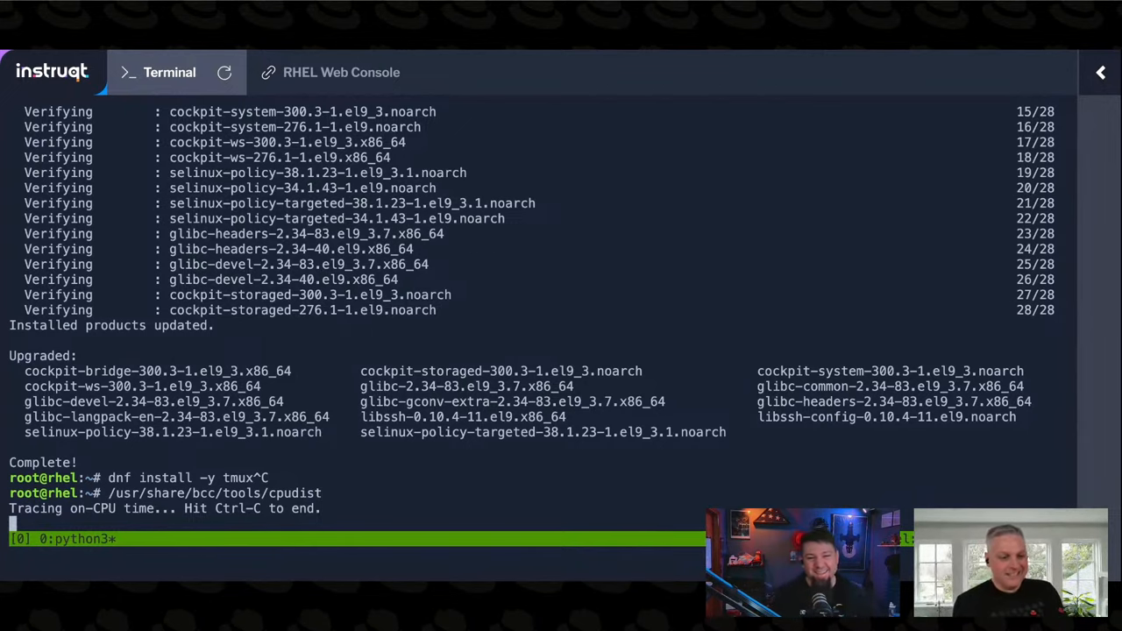
- Stop cpudist with Ctrl-C to print the on-CPU microseconds histogram
{"action": "key", "text": "ctrl+c"}
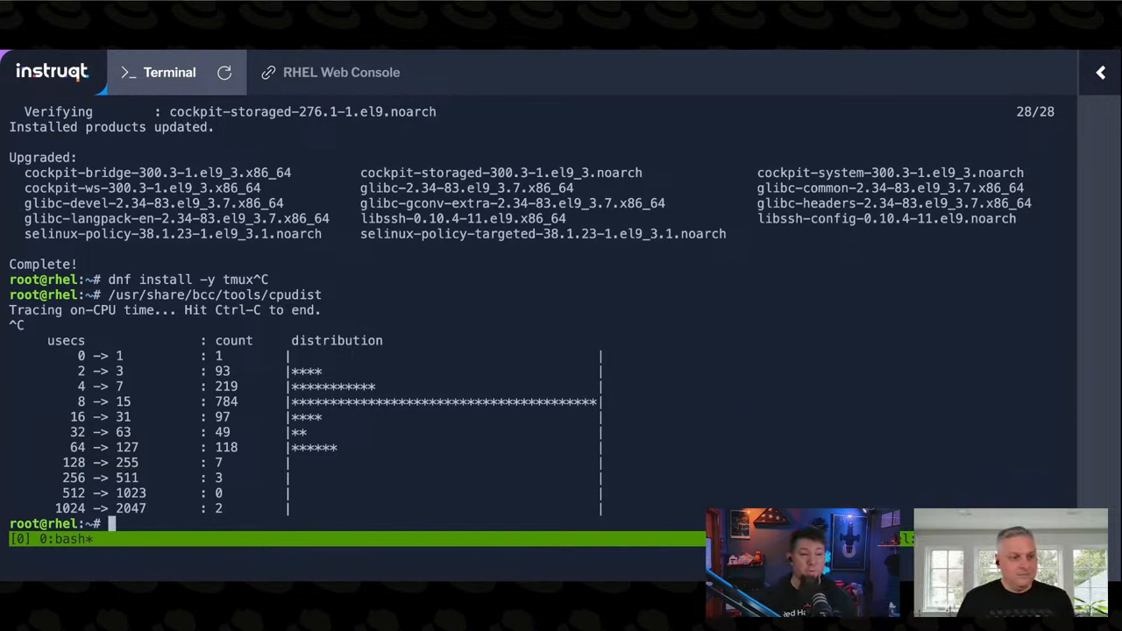
{"action": "mouse_move", "coordinate": [612, 417]}
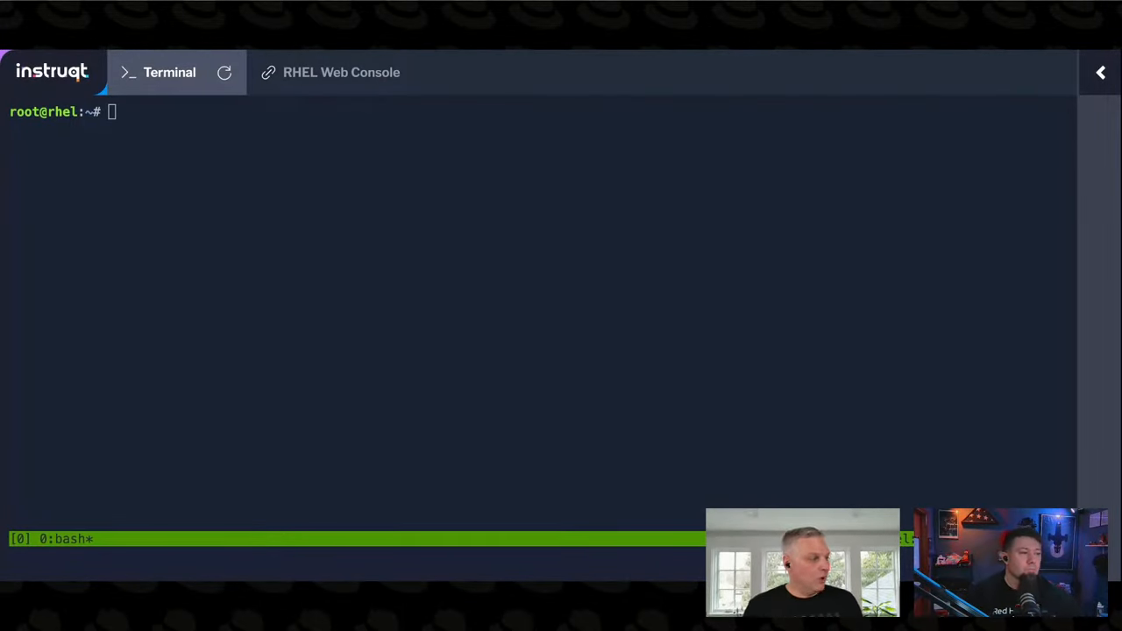
{"action": "mouse_move", "coordinate": [442, 226]}
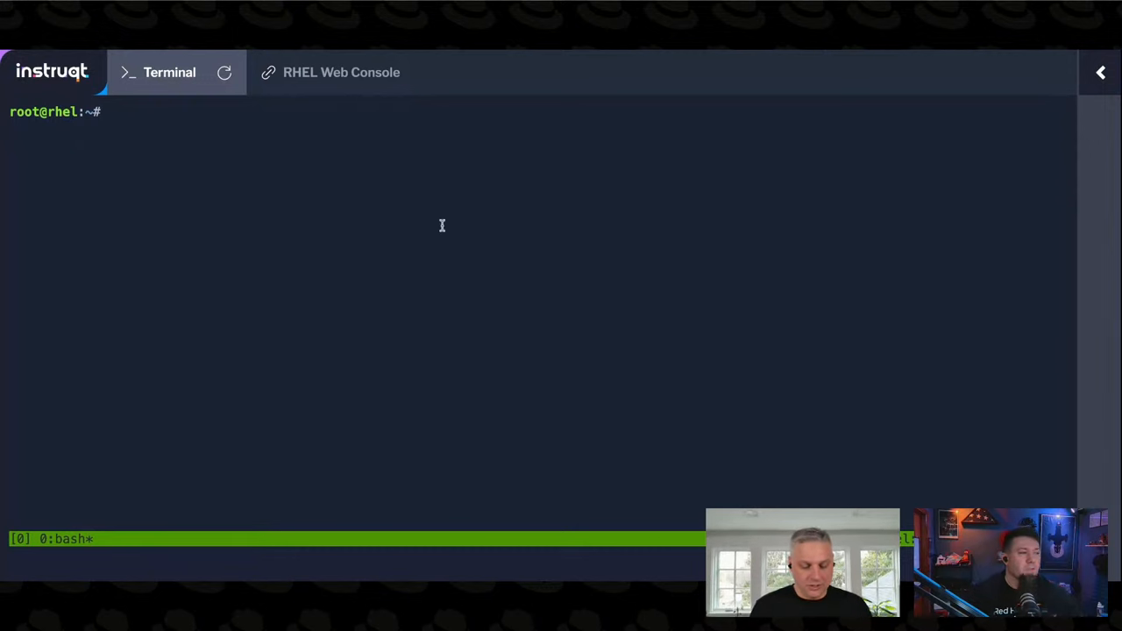
- Change into /usr/share/bcc/tools and list the tracing tools there
{"action": "type", "text": "cd /usr"}
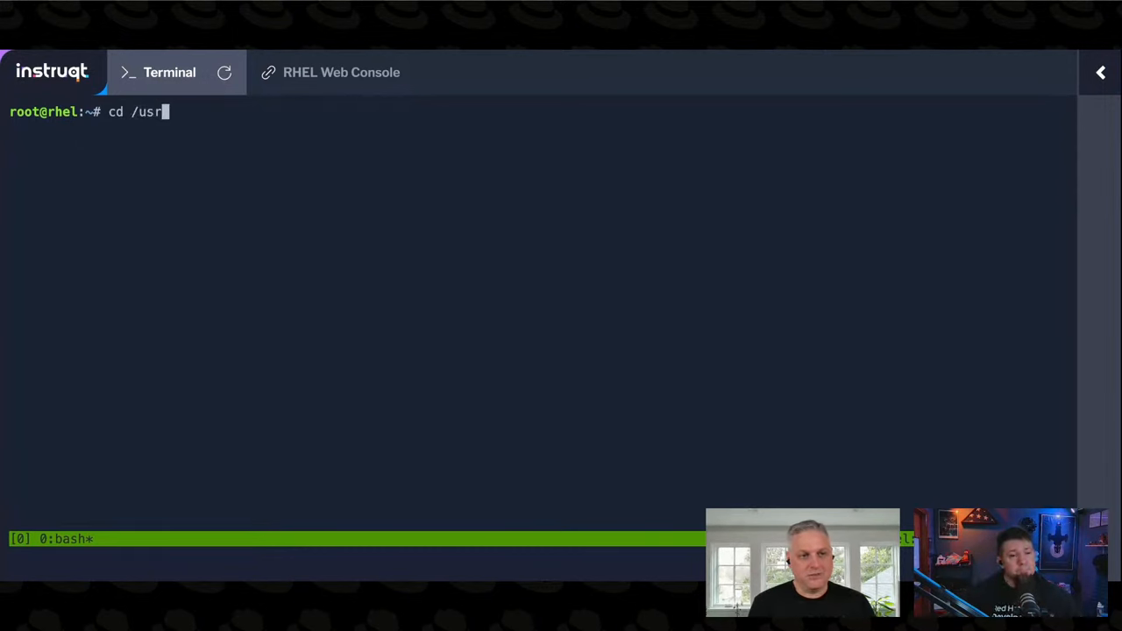
{"action": "type", "text": "/share/bcc/tools/"}
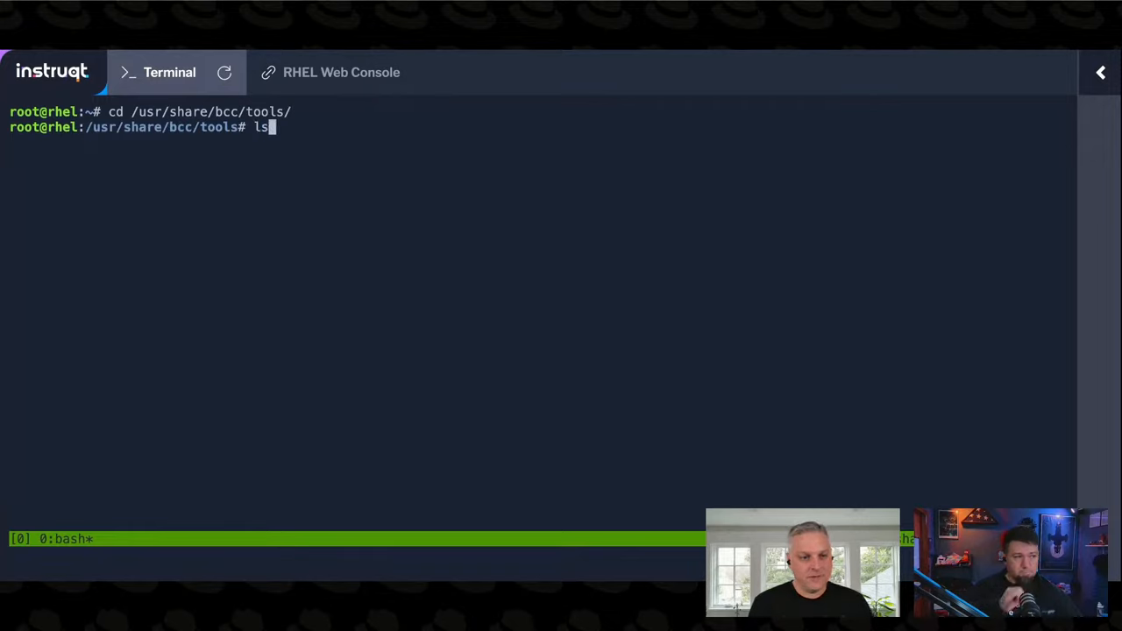
{"action": "key", "text": "Return"}
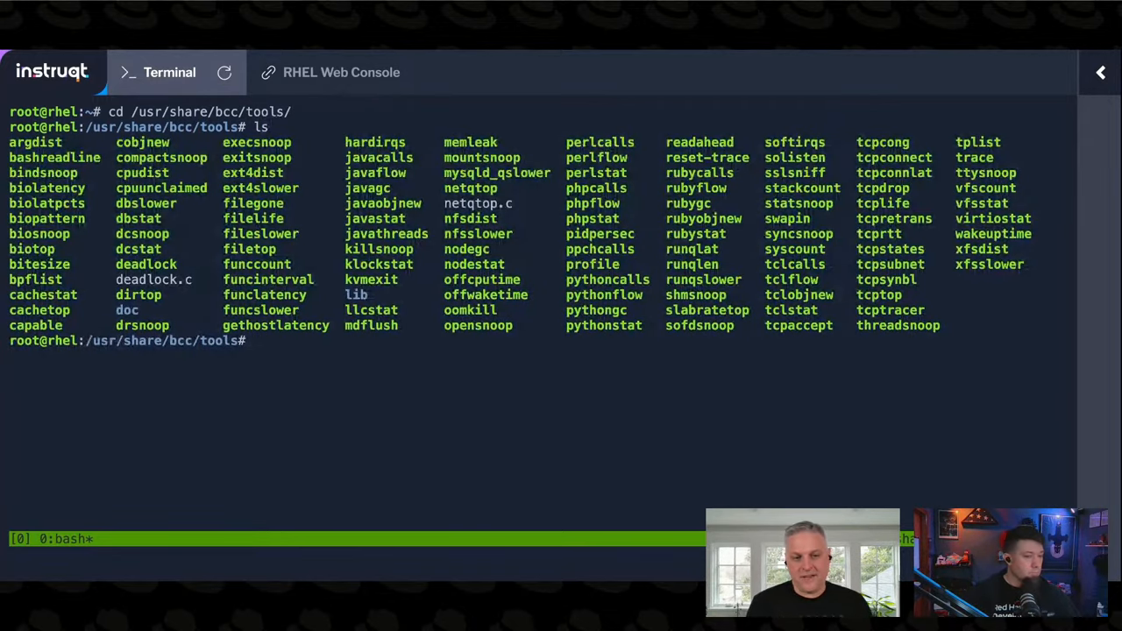
- Enter the command 'file biotop' at the prompt without running it yet
{"action": "type", "text": "file"}
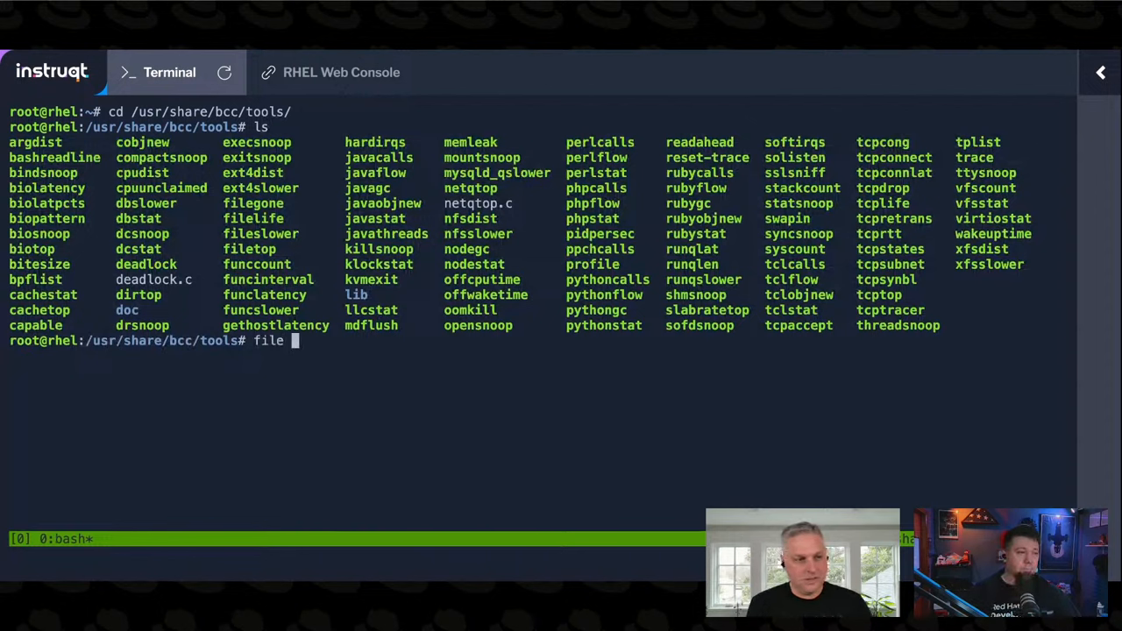
{"action": "type", "text": "b"}
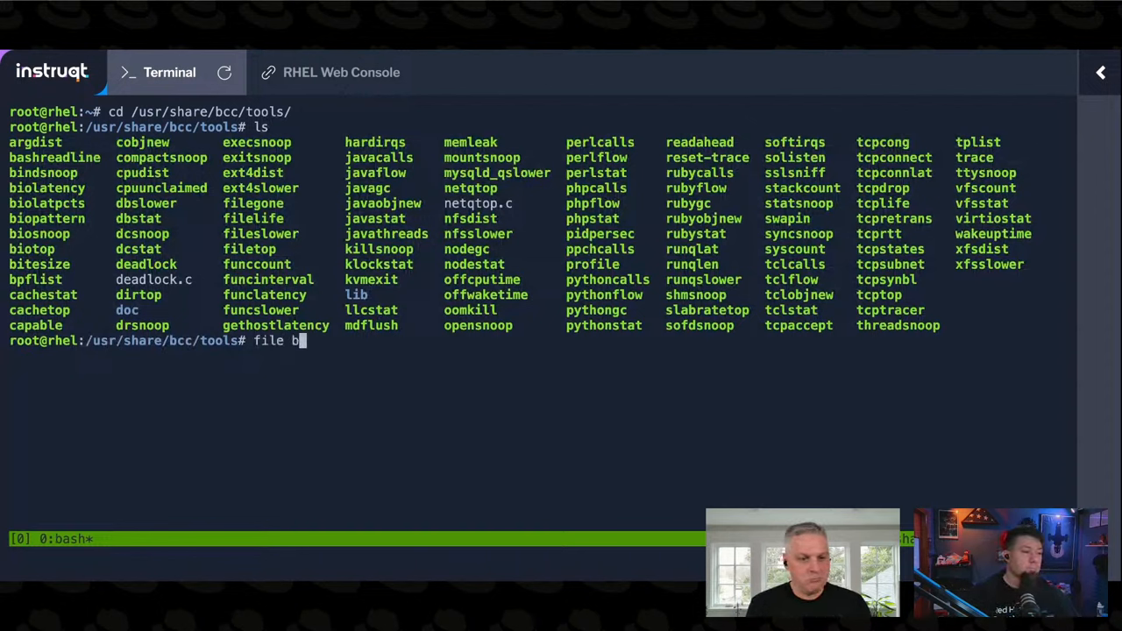
{"action": "type", "text": "iotop"}
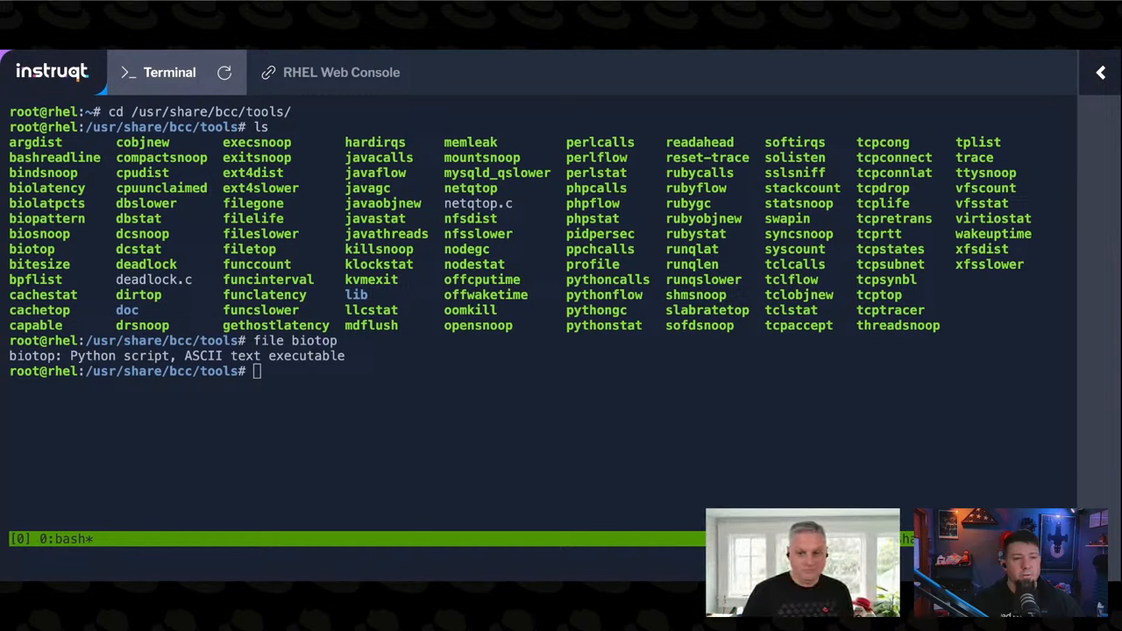
{"action": "mouse_move", "coordinate": [568, 382]}
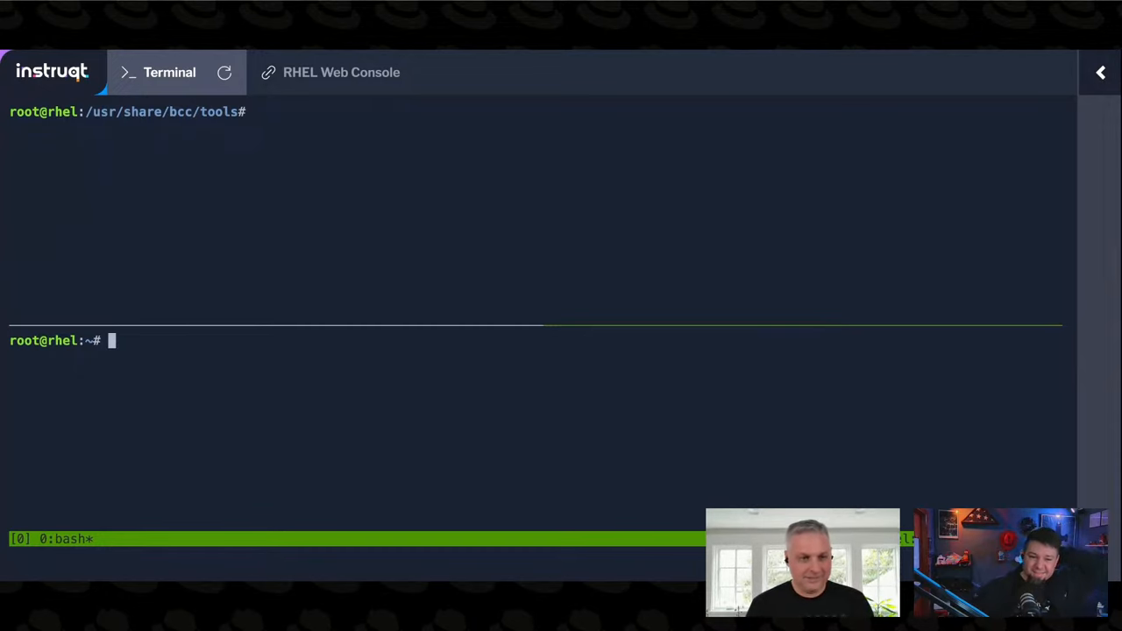
- List the bcc tools in the top tmux pane with ls
{"action": "type", "text": "ls"}
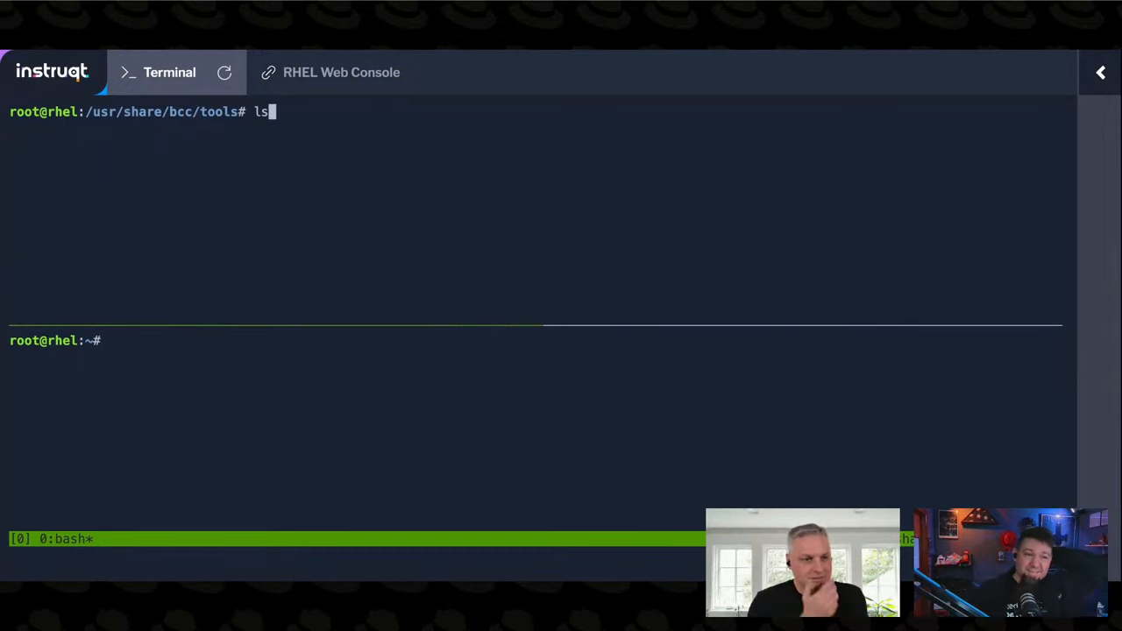
{"action": "key", "text": "Return"}
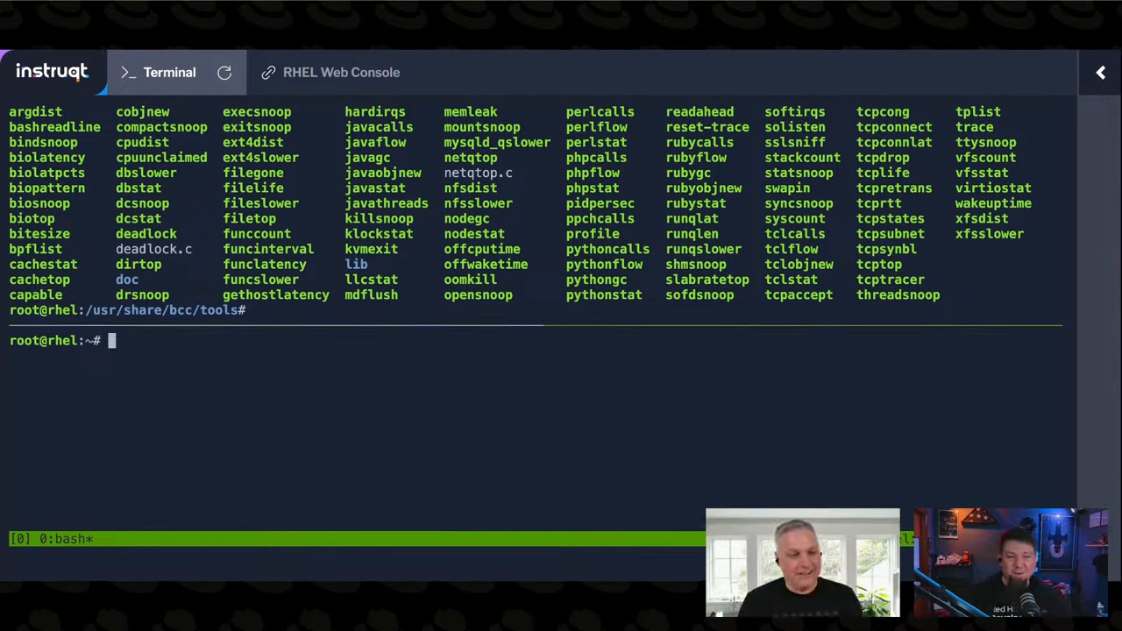
- Type the full path /usr/share/bcc/tools/syncsnoop at the bottom pane prompt
{"action": "type", "text": "/"}
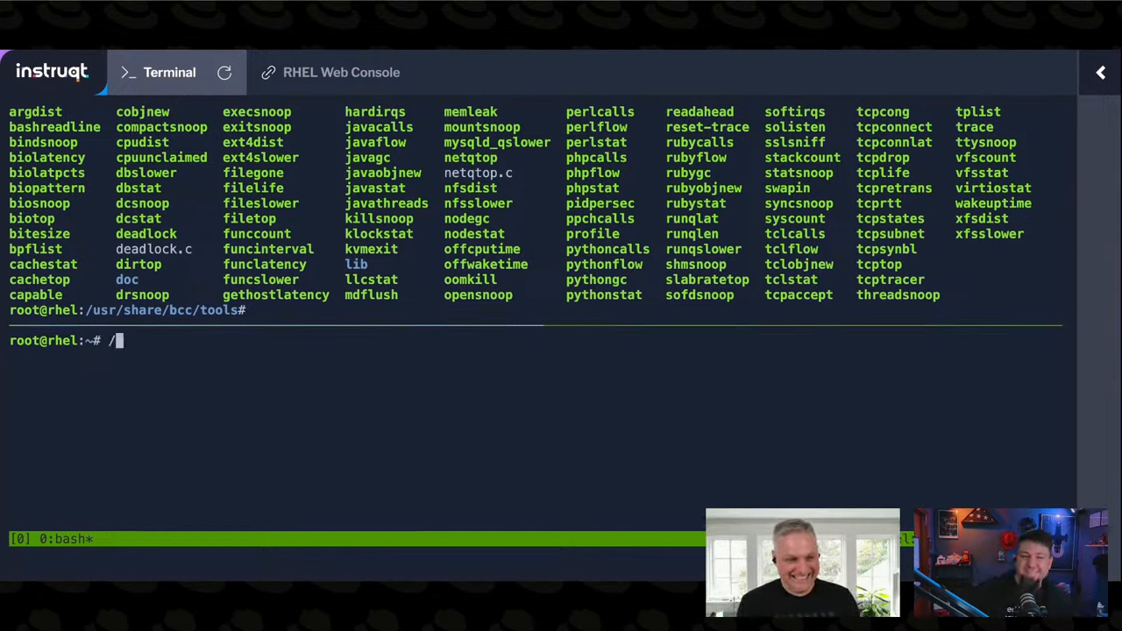
{"action": "type", "text": "usr/share/"}
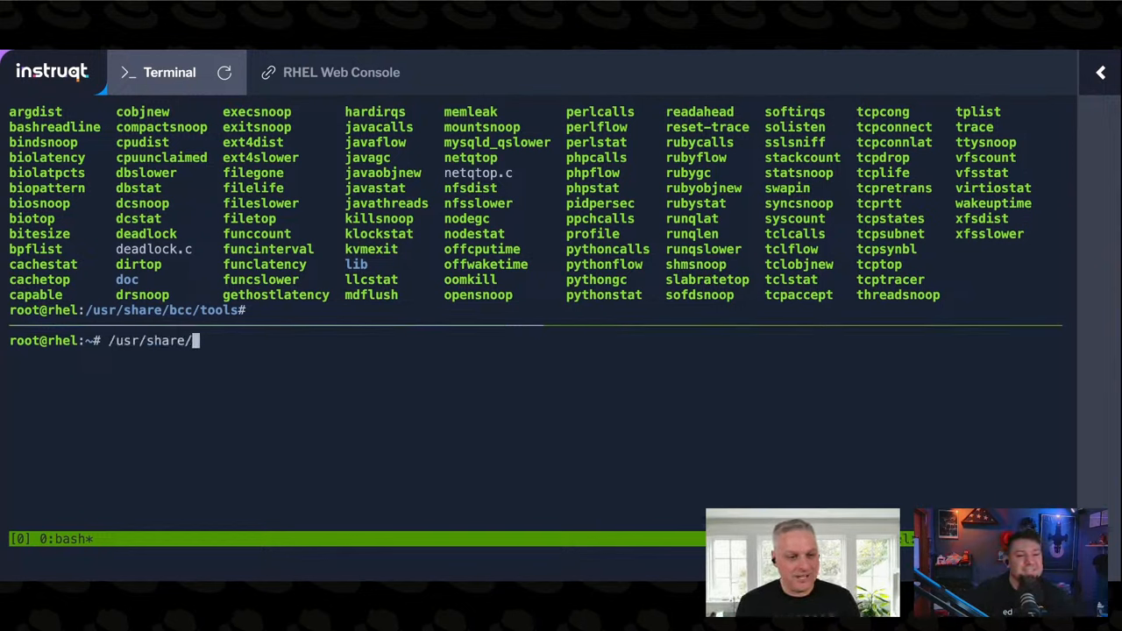
{"action": "type", "text": "bcc/tools/"}
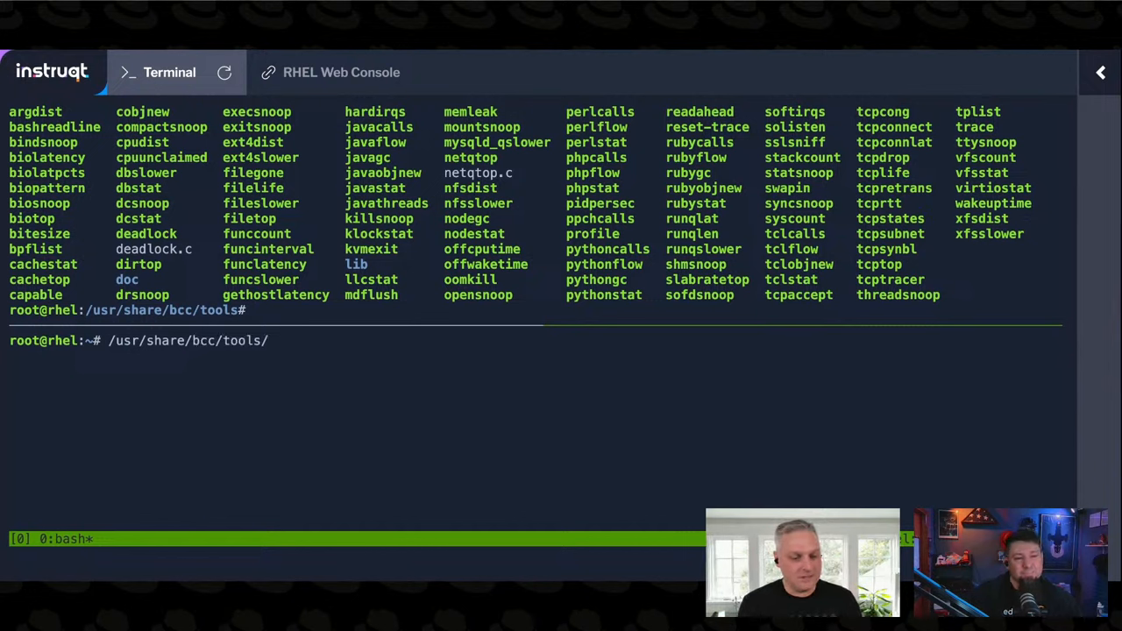
{"action": "type", "text": "syncsnoop"}
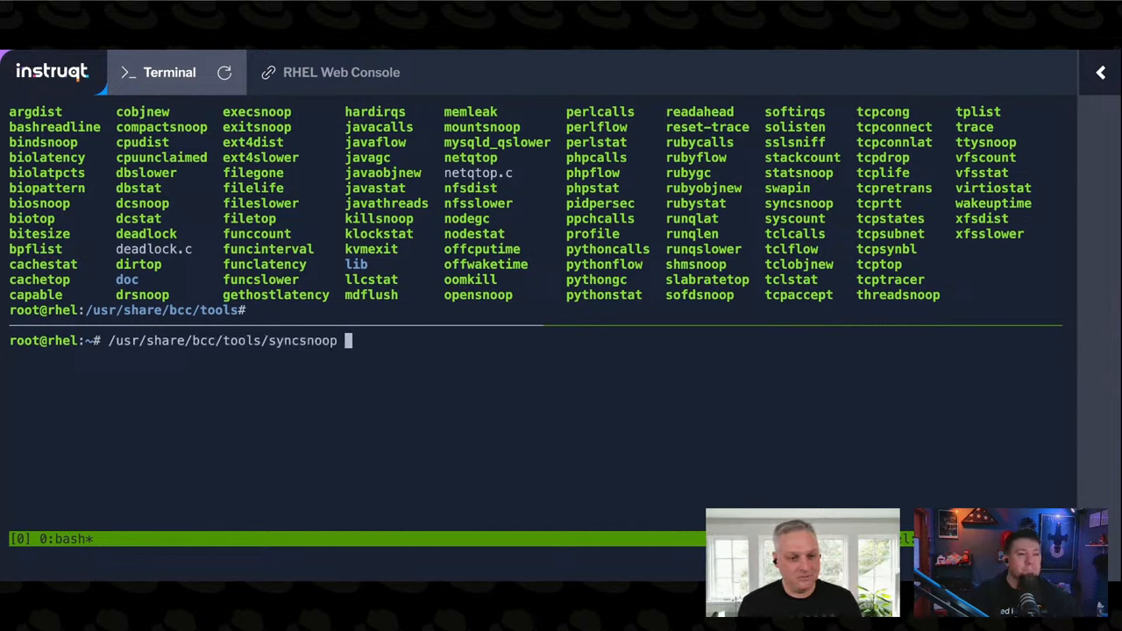
- Run syncsnoop in the bottom pane and run sync twice in the top pane to log two calls
{"action": "key", "text": "Return"}
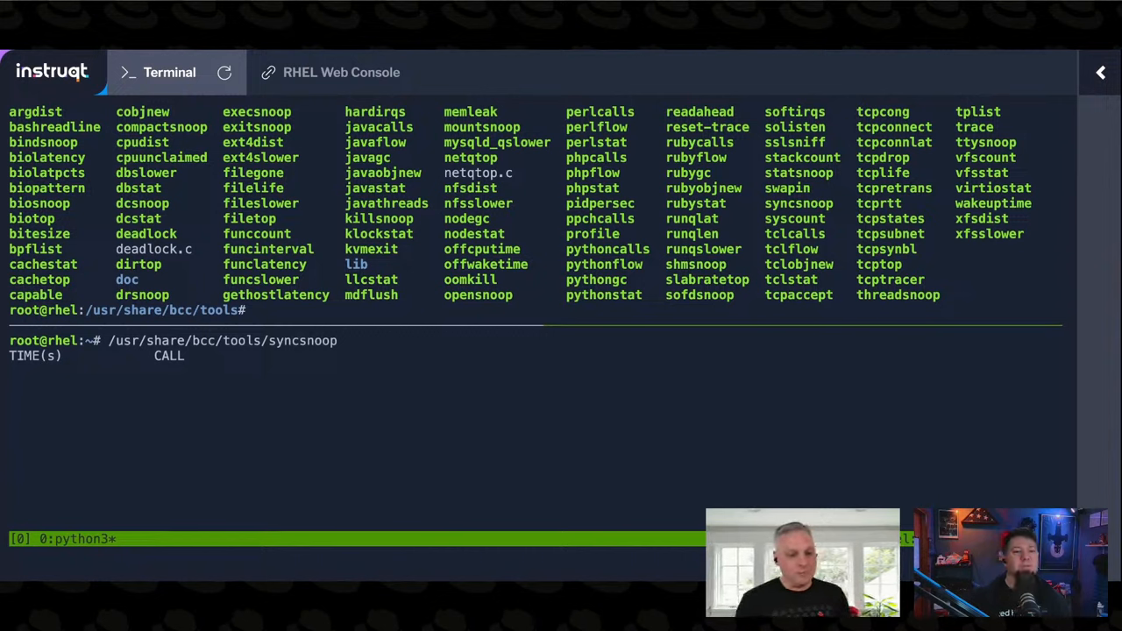
{"action": "key", "text": "Return"}
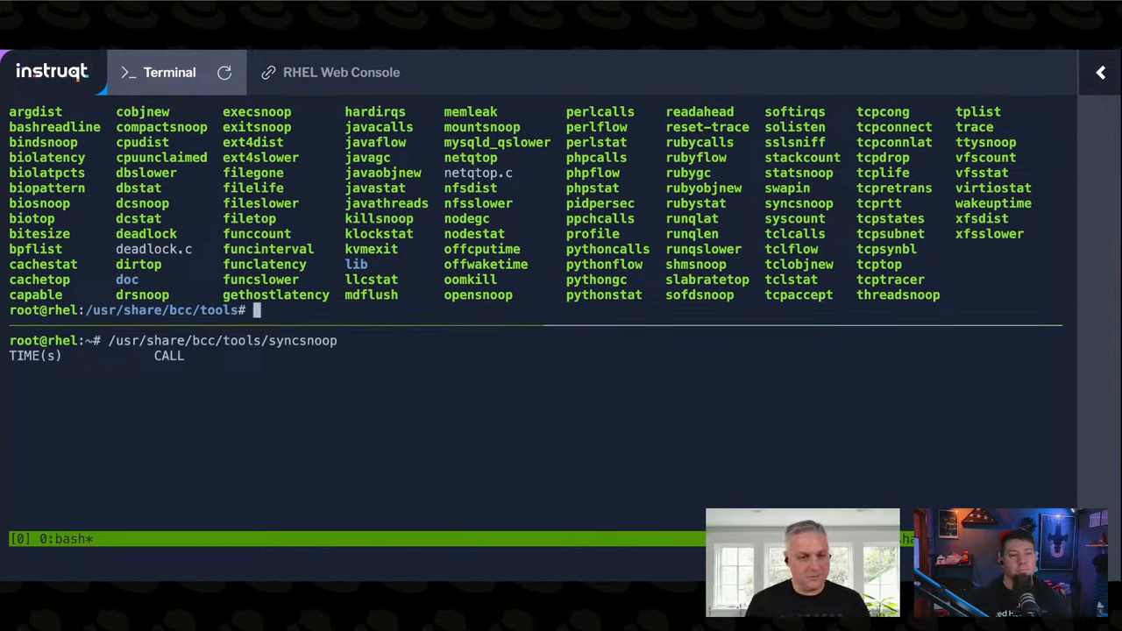
{"action": "type", "text": "syc"}
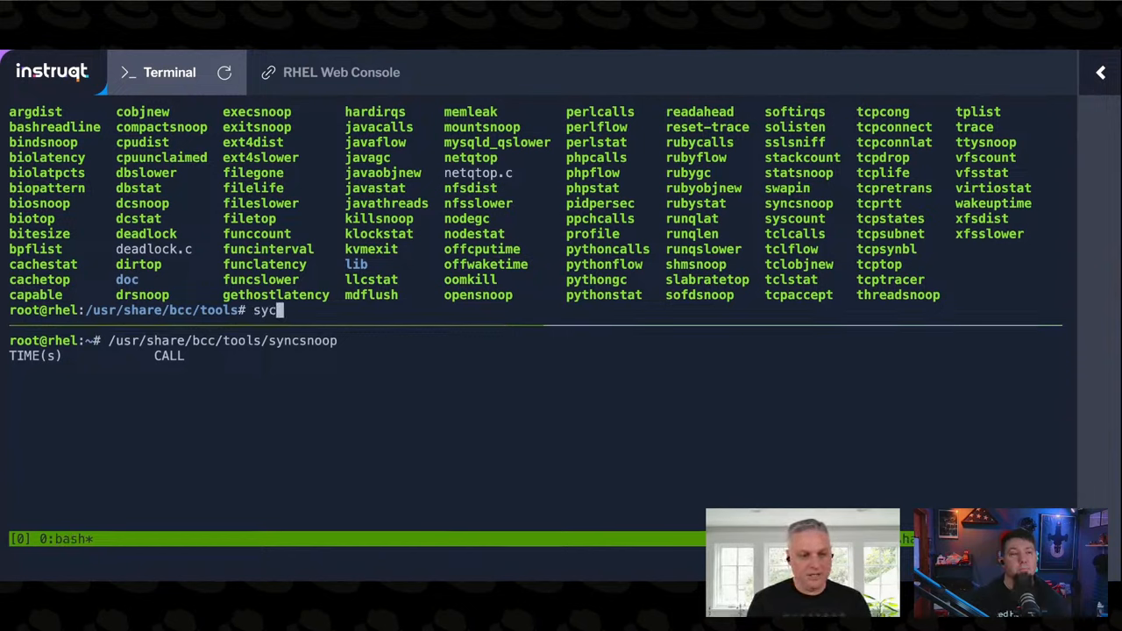
{"action": "type", "text": "c"}
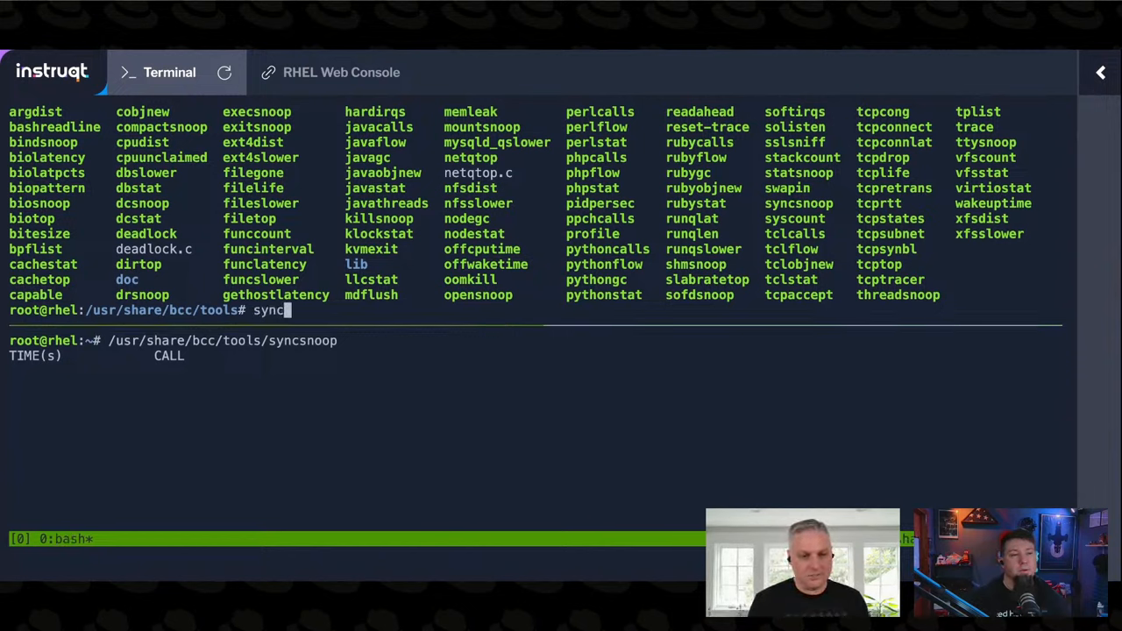
{"action": "key", "text": "Return"}
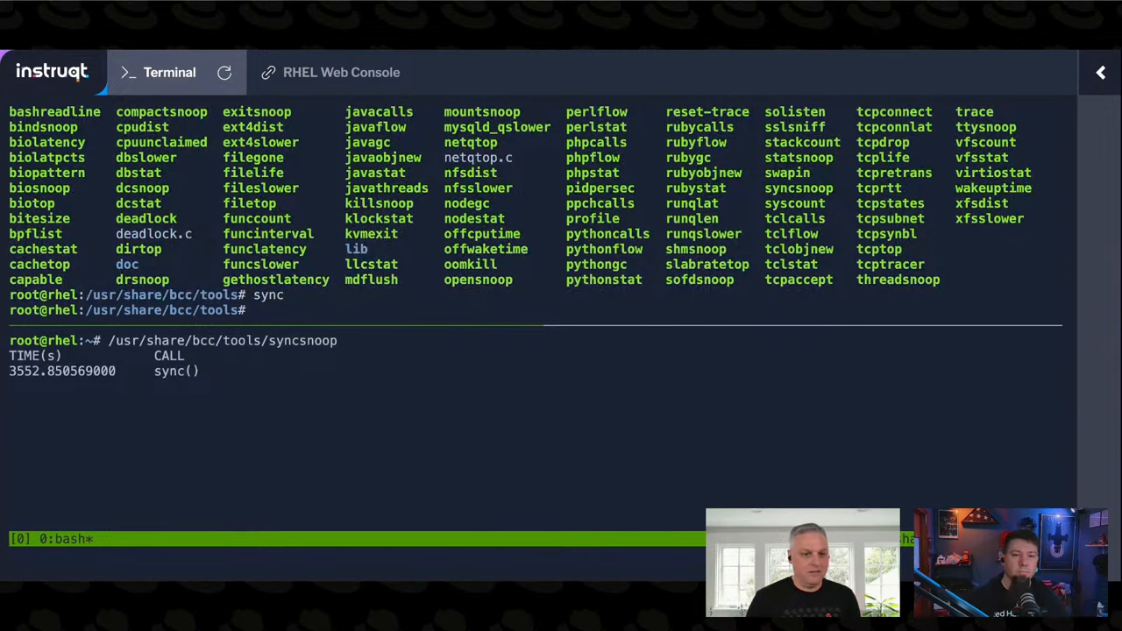
{"action": "type", "text": "sync"}
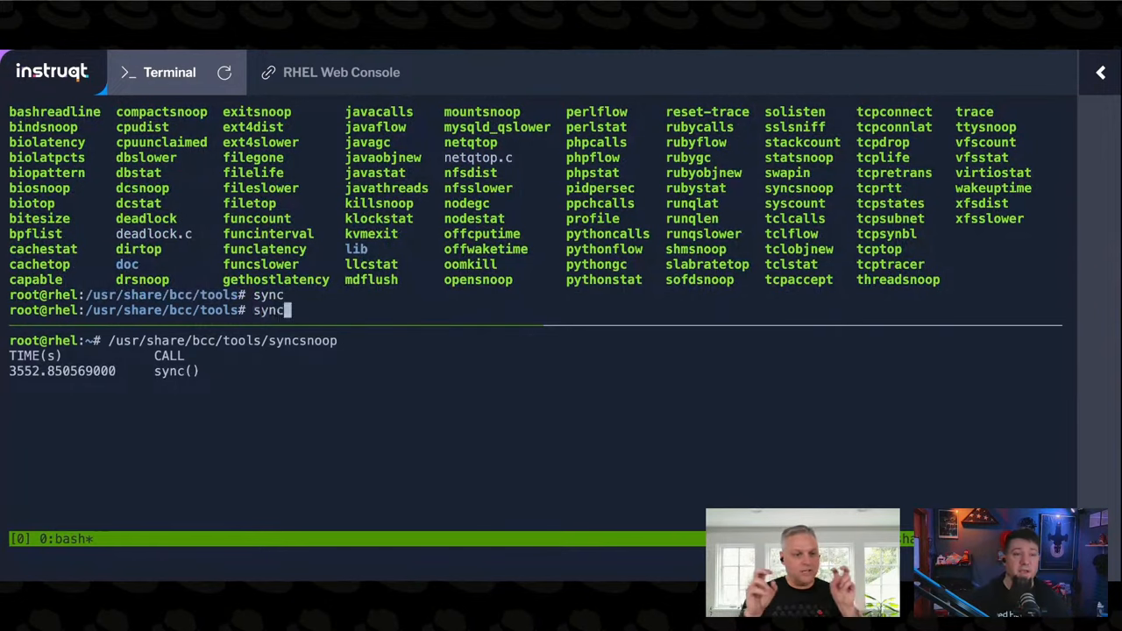
{"action": "key", "text": "Return"}
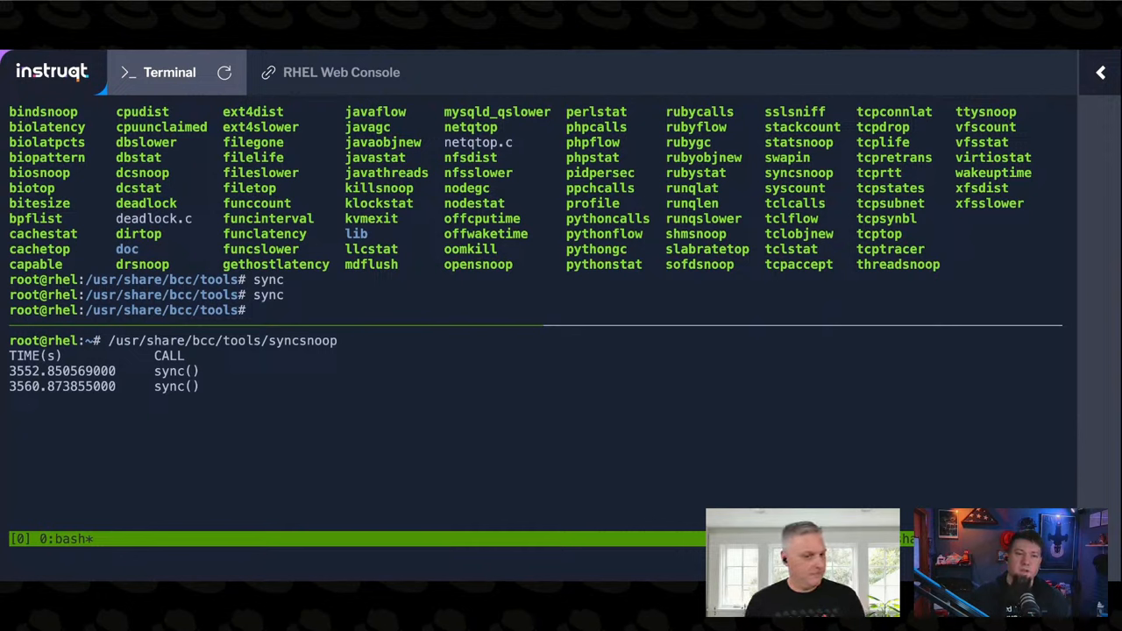
{"action": "mouse_move", "coordinate": [488, 302]}
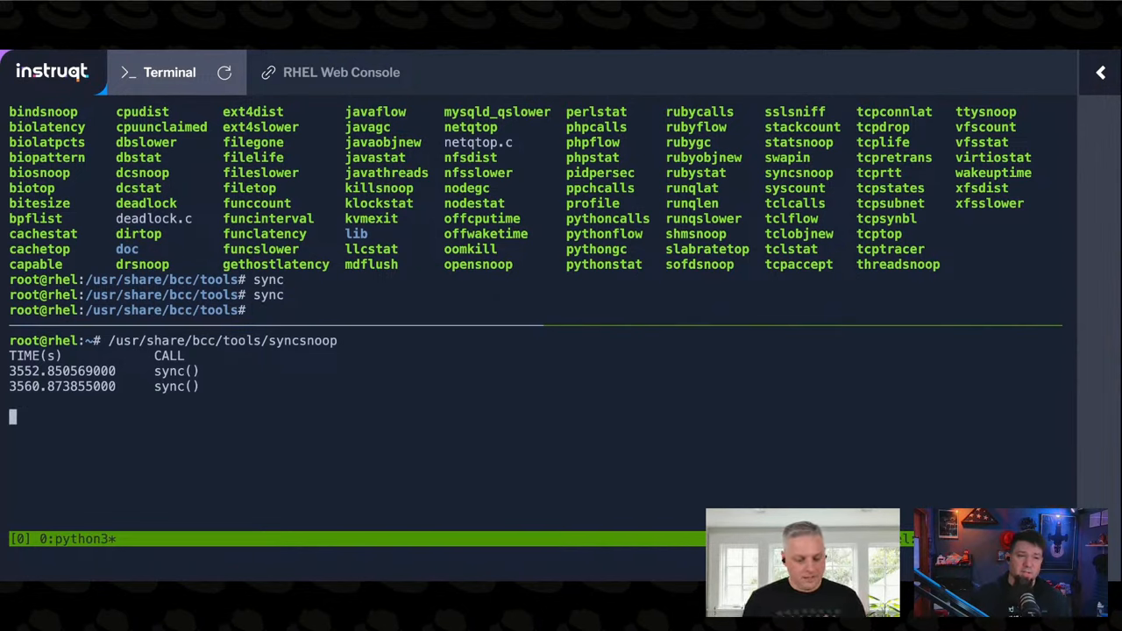
- Stop the syncsnoop trace with Ctrl-C and return to the root prompt
{"action": "key", "text": "ctrl+c"}
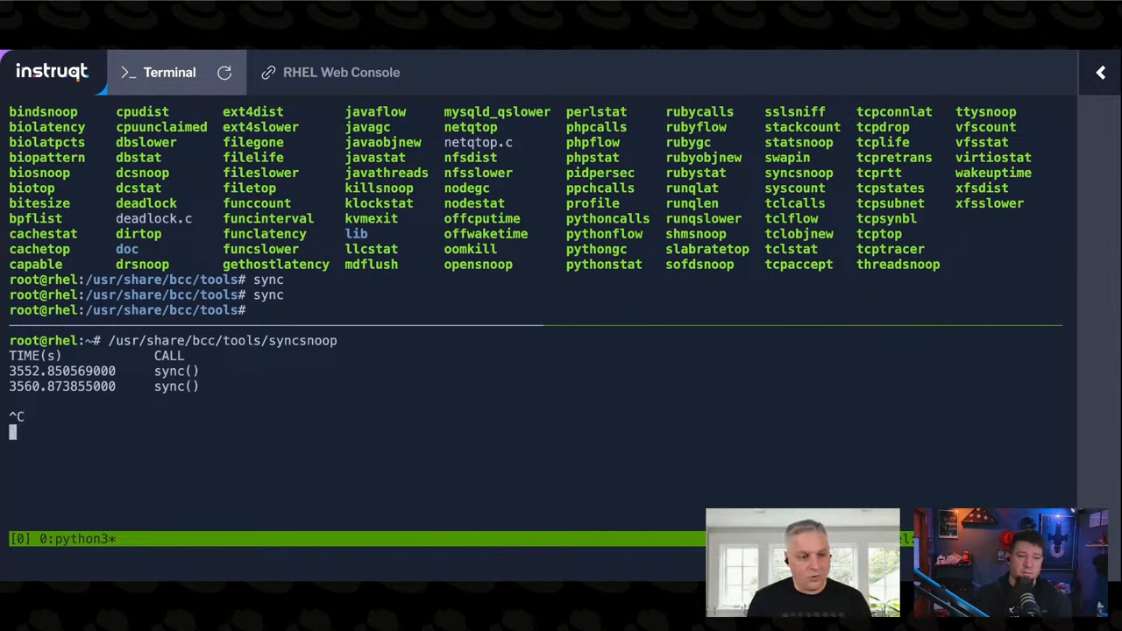
{"action": "key", "text": "ctrl+c"}
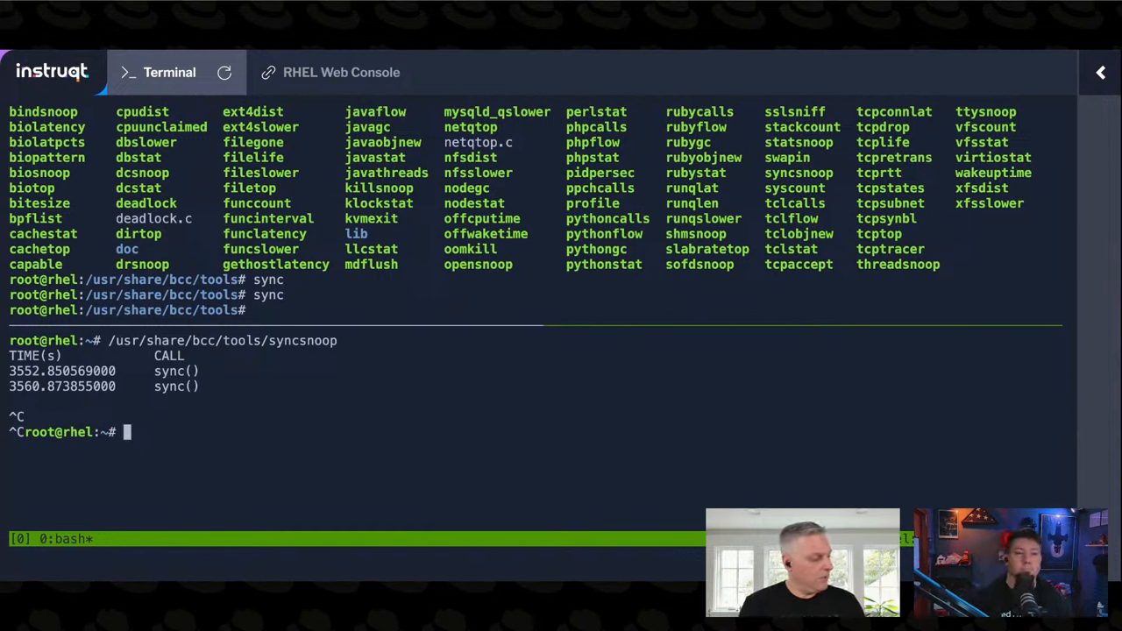
- Run /usr/share/bcc/tools/hardirqs, then Ctrl-C to print the per-interrupt time summary
{"action": "type", "text": "/usr/share/bcc/"}
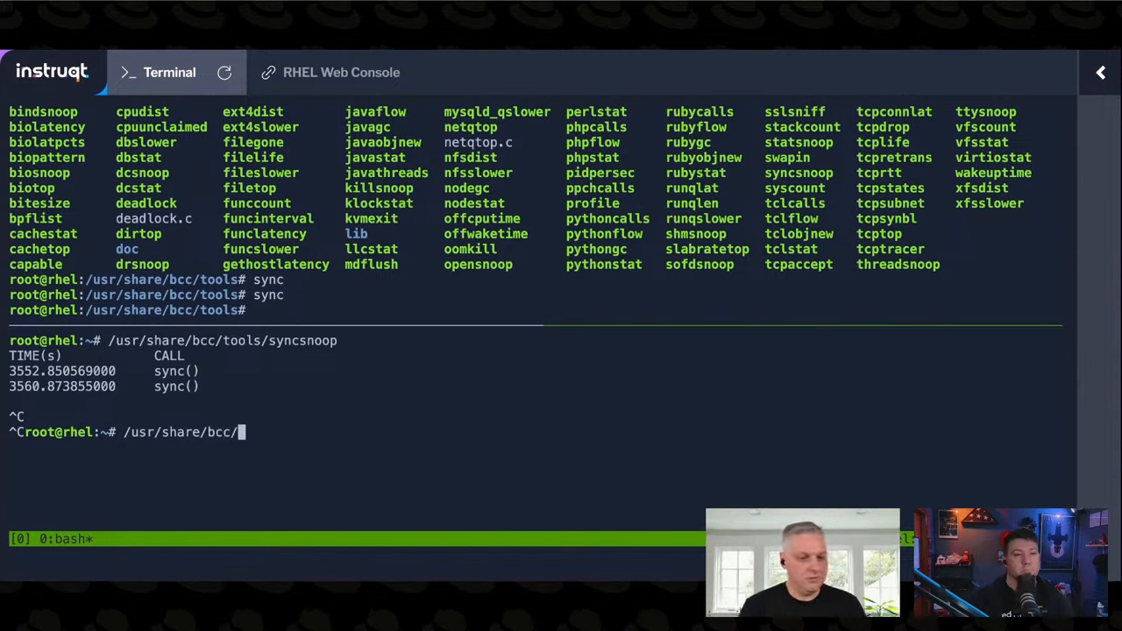
{"action": "type", "text": "tools/hardirqs"}
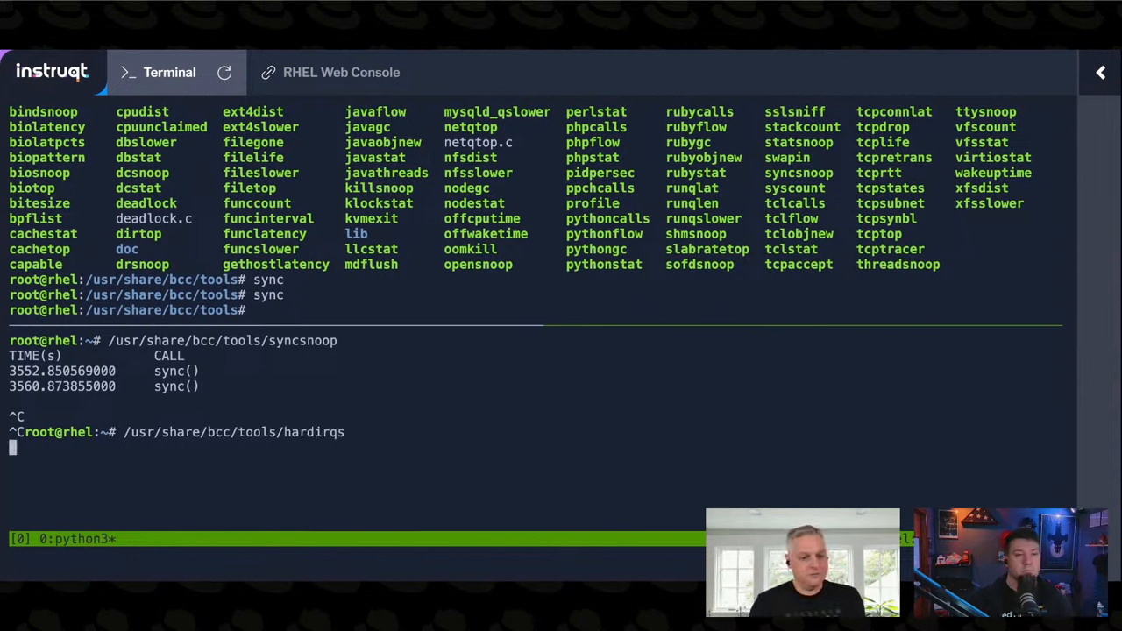
{"action": "key", "text": "Return"}
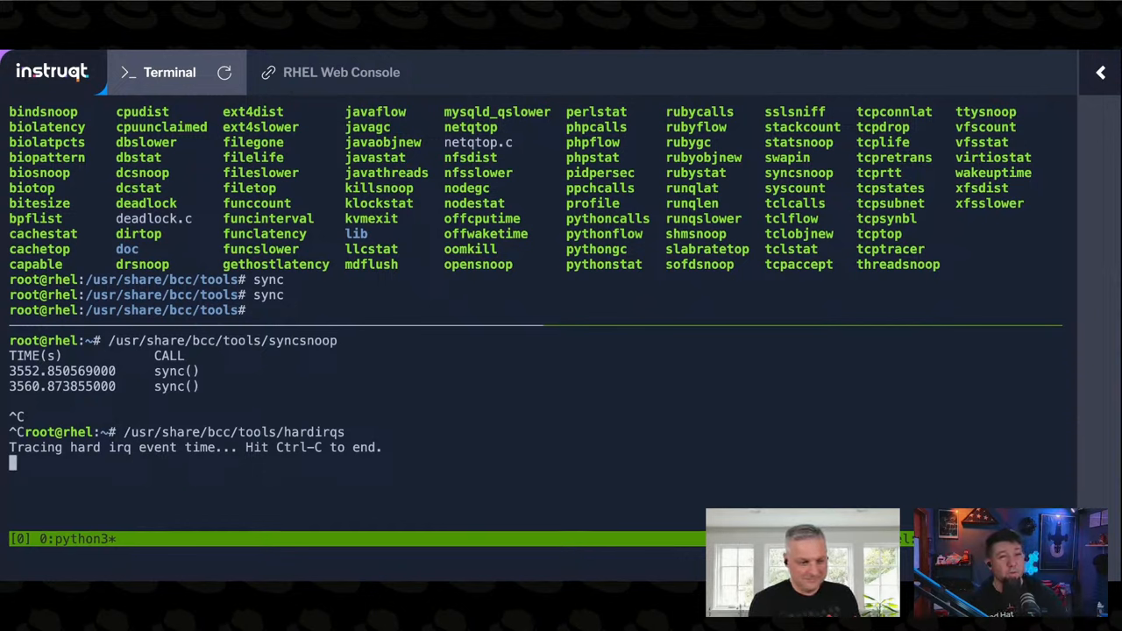
{"action": "key", "text": "ctrl+c"}
{"action": "type", "text": "biotop"}
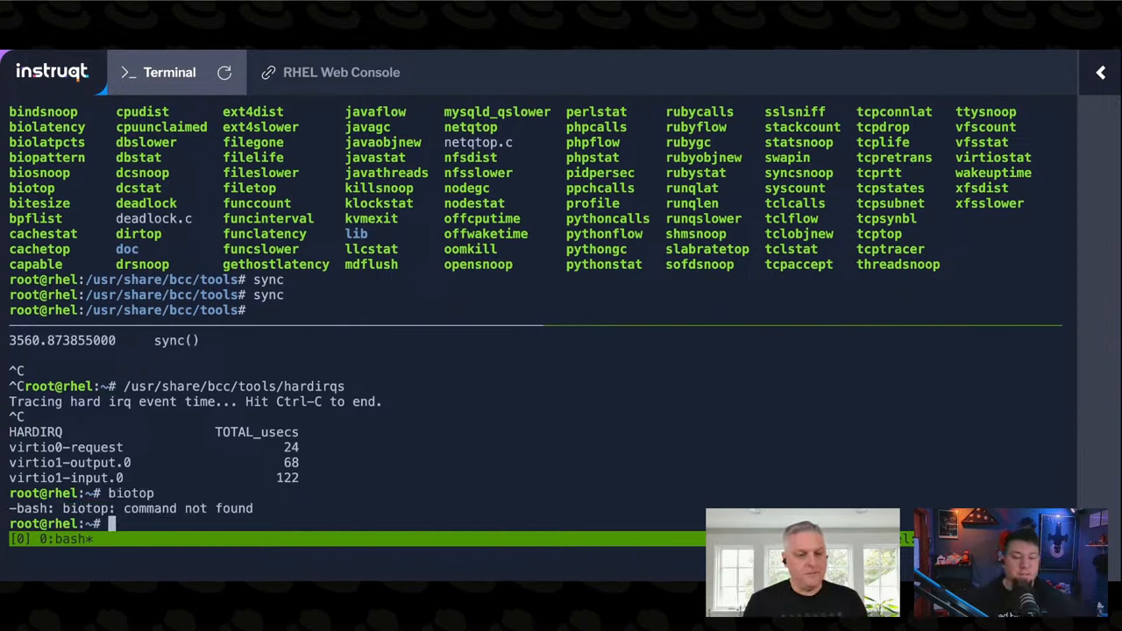
- Launch /usr/share/bcc/tools/biotop to show the live per-process disk I/O table
{"action": "type", "text": "/usr/share/bcc/tools/"}
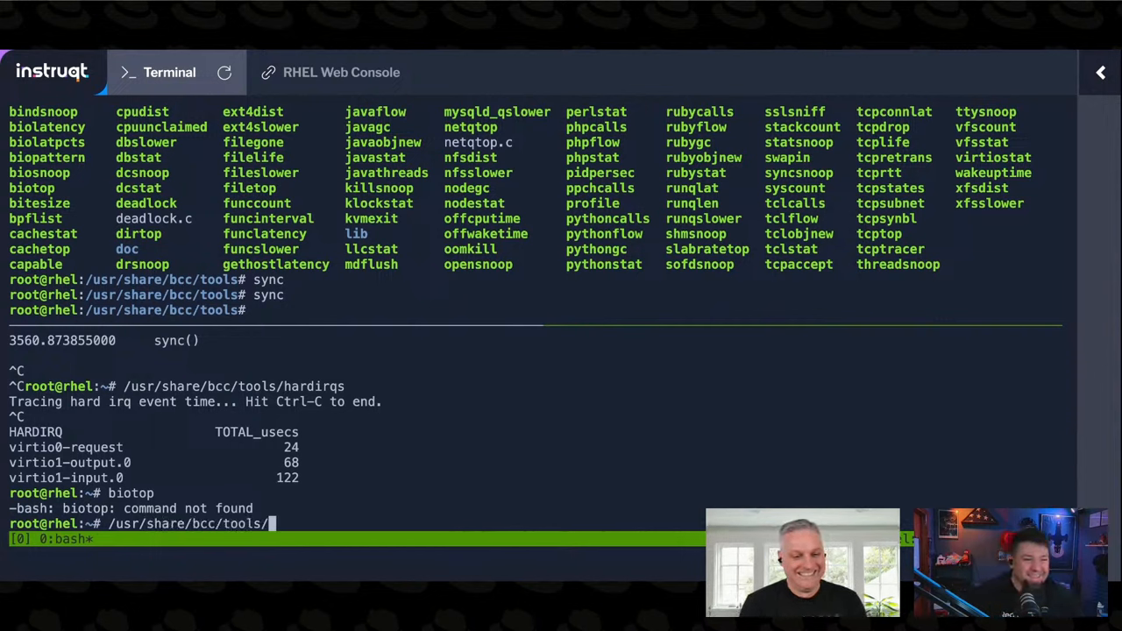
{"action": "type", "text": "biotop"}
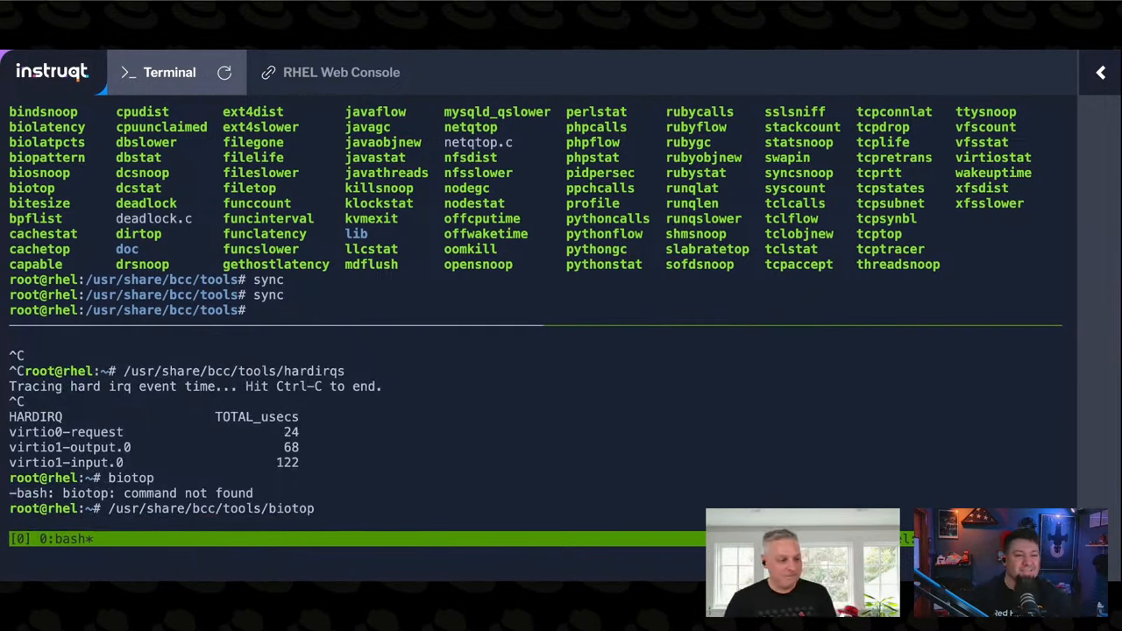
{"action": "key", "text": "Return"}
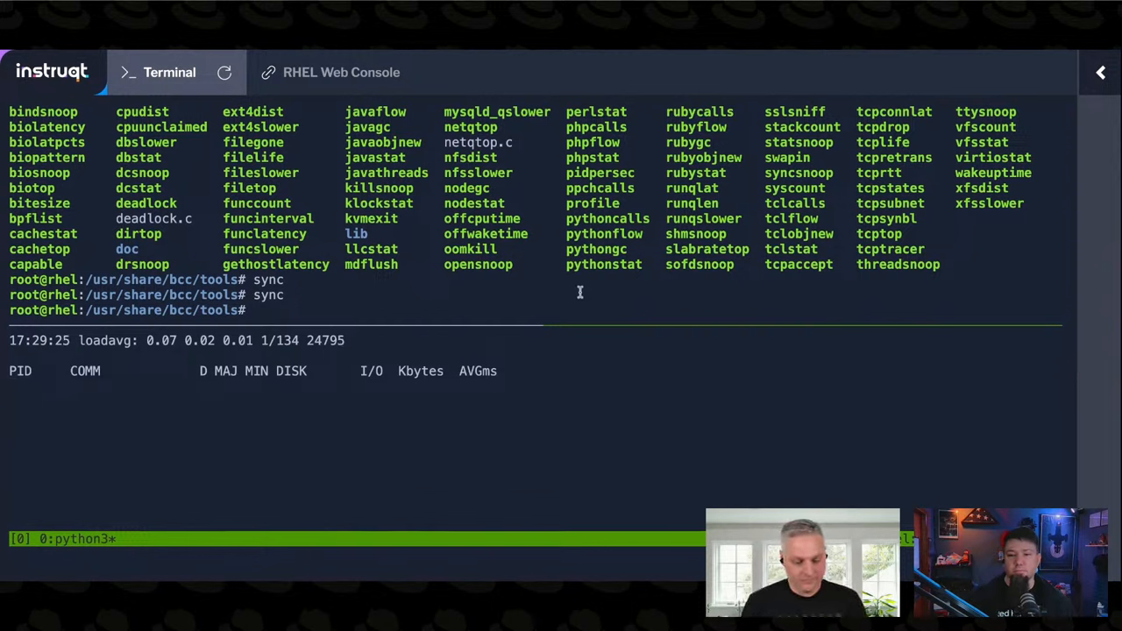
- Run 'dd if=/dev/zero of=bigfile' so biotop shows sda writes, then stop it with Ctrl-C
{"action": "type", "text": "dd if"}
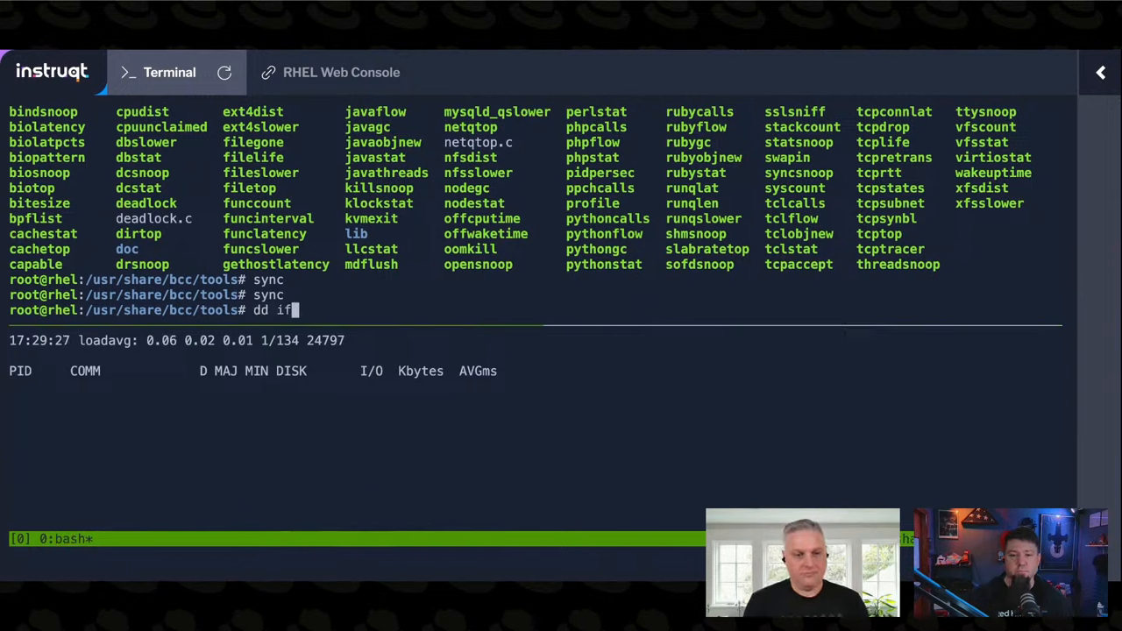
{"action": "type", "text": "=/dev/zero of="}
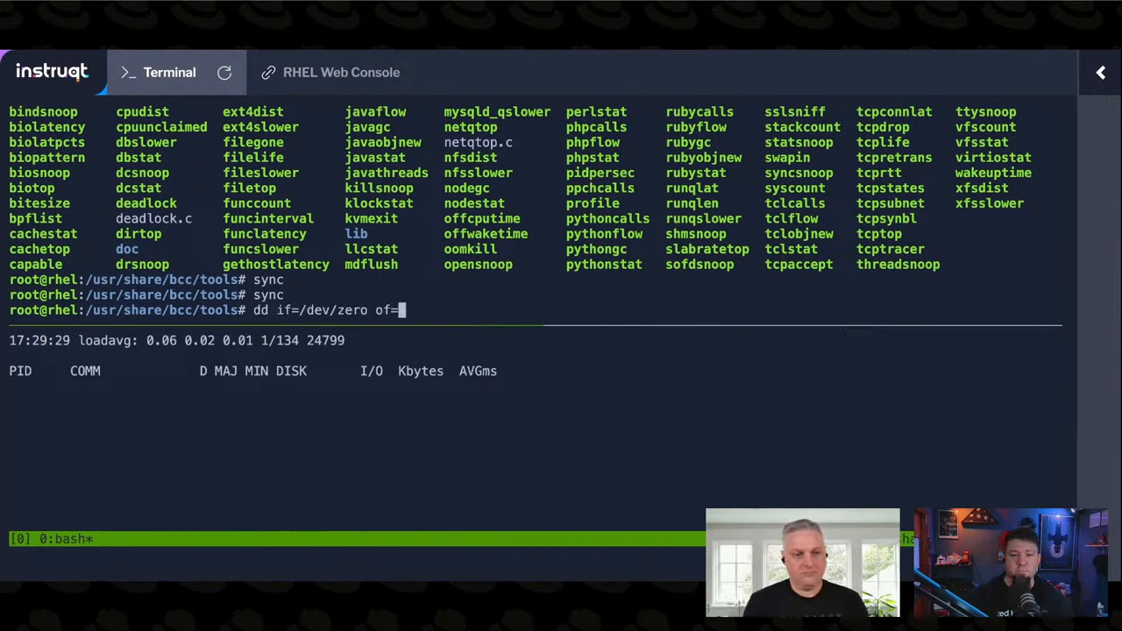
{"action": "type", "text": "bigfi"}
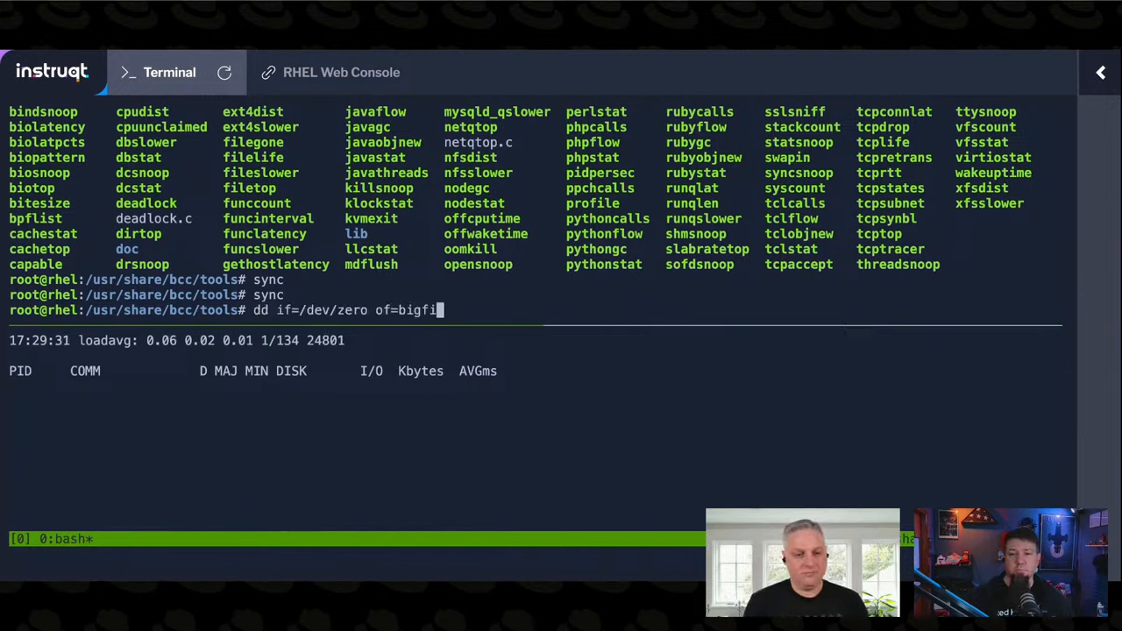
{"action": "type", "text": "le"}
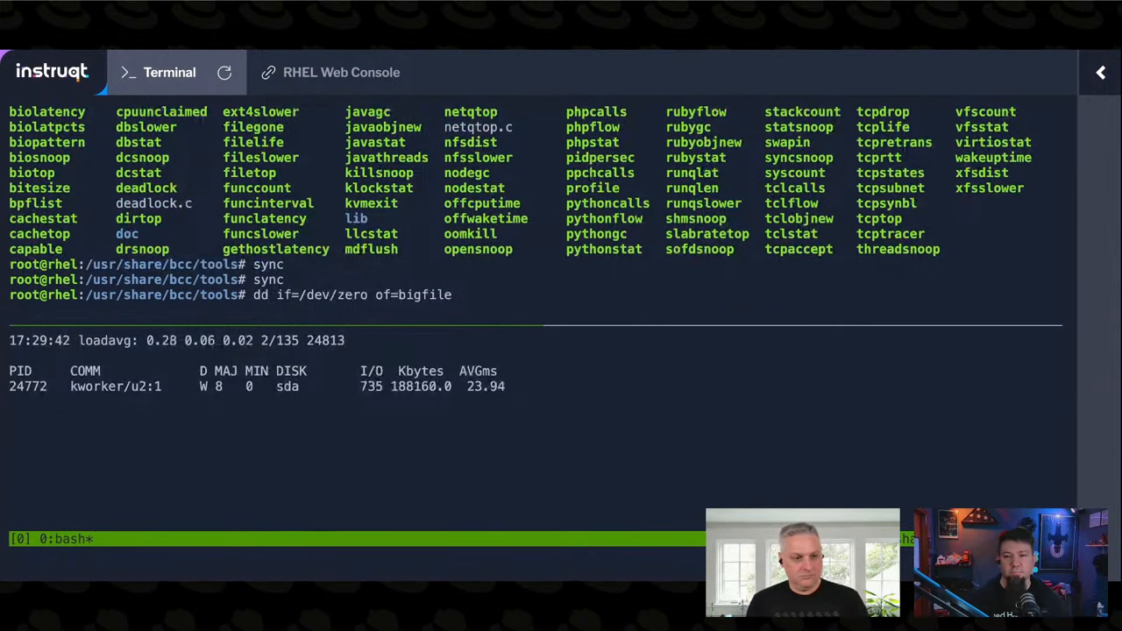
{"action": "key", "text": "ctrl+c"}
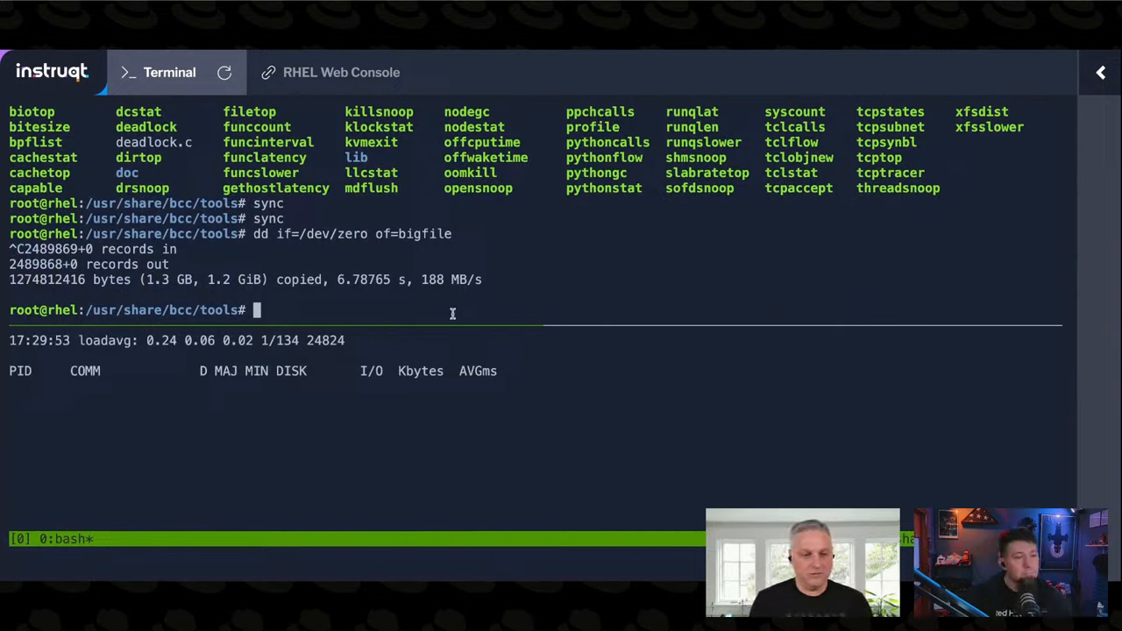
- Remove bigfile with rm
{"action": "type", "text": "rm bitesi"}
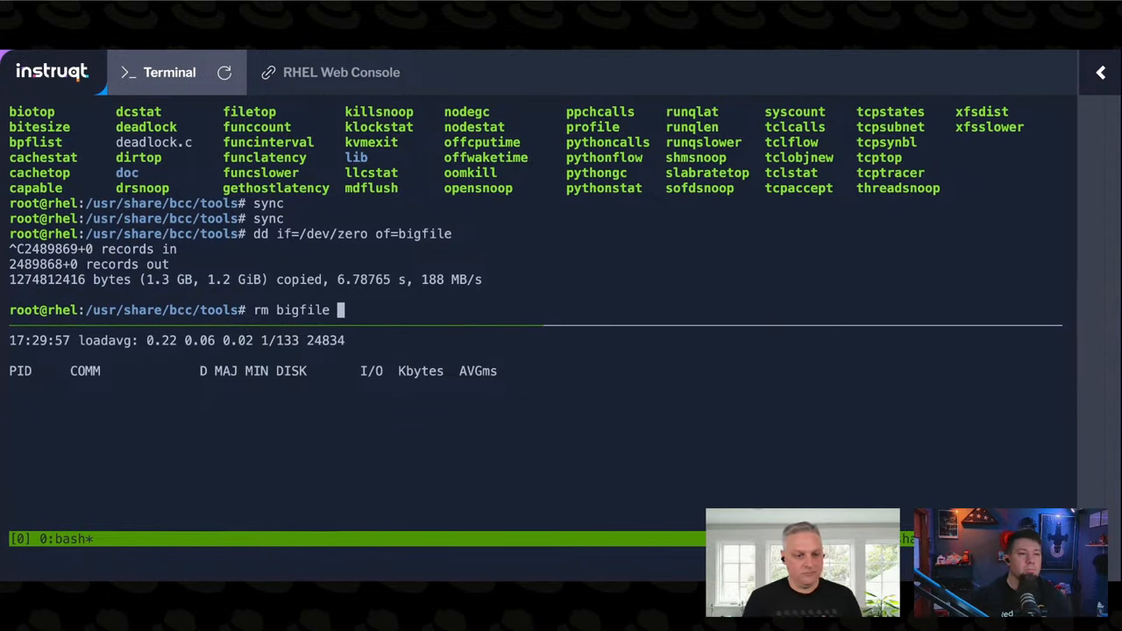
{"action": "key", "text": "Return"}
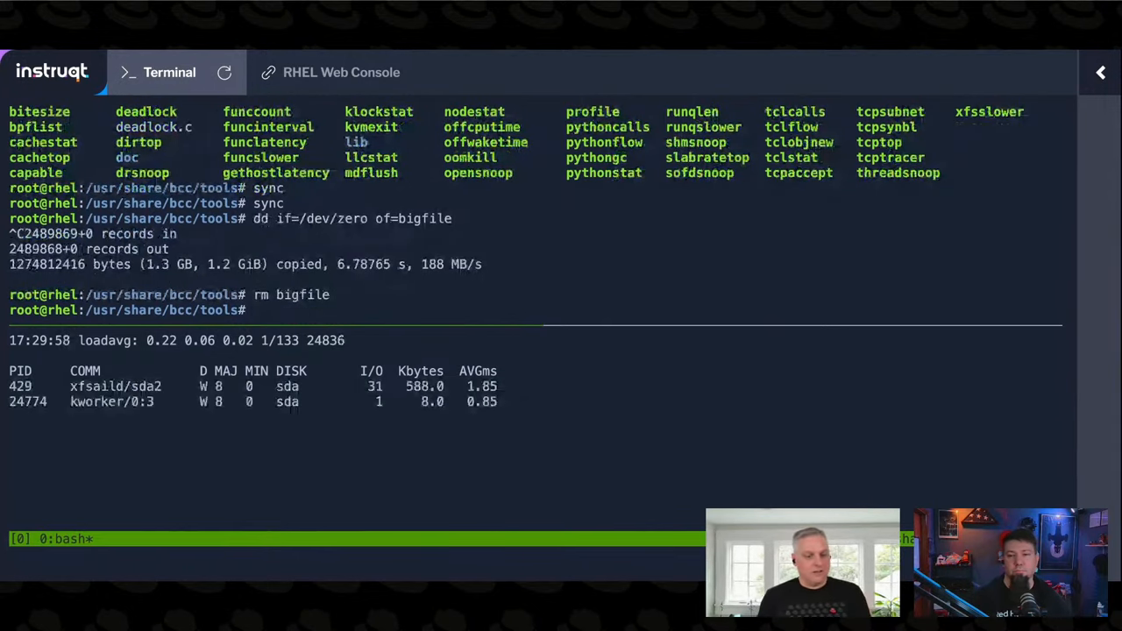